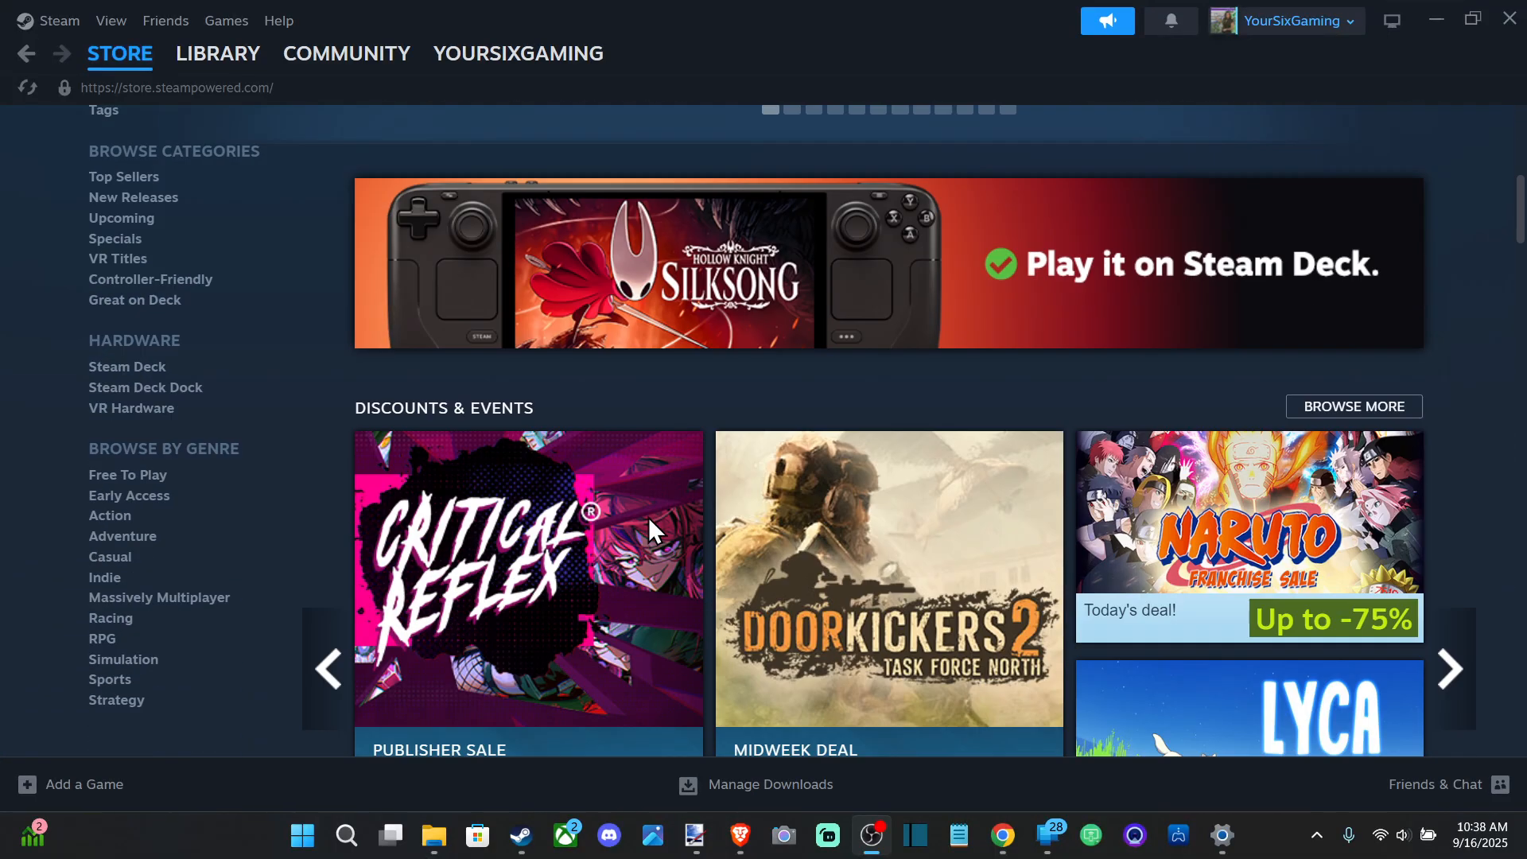
# - Reach Steam Settings > Controller via the Steam menu and select the DualSense Edge controller name
pyautogui.scroll(-3)
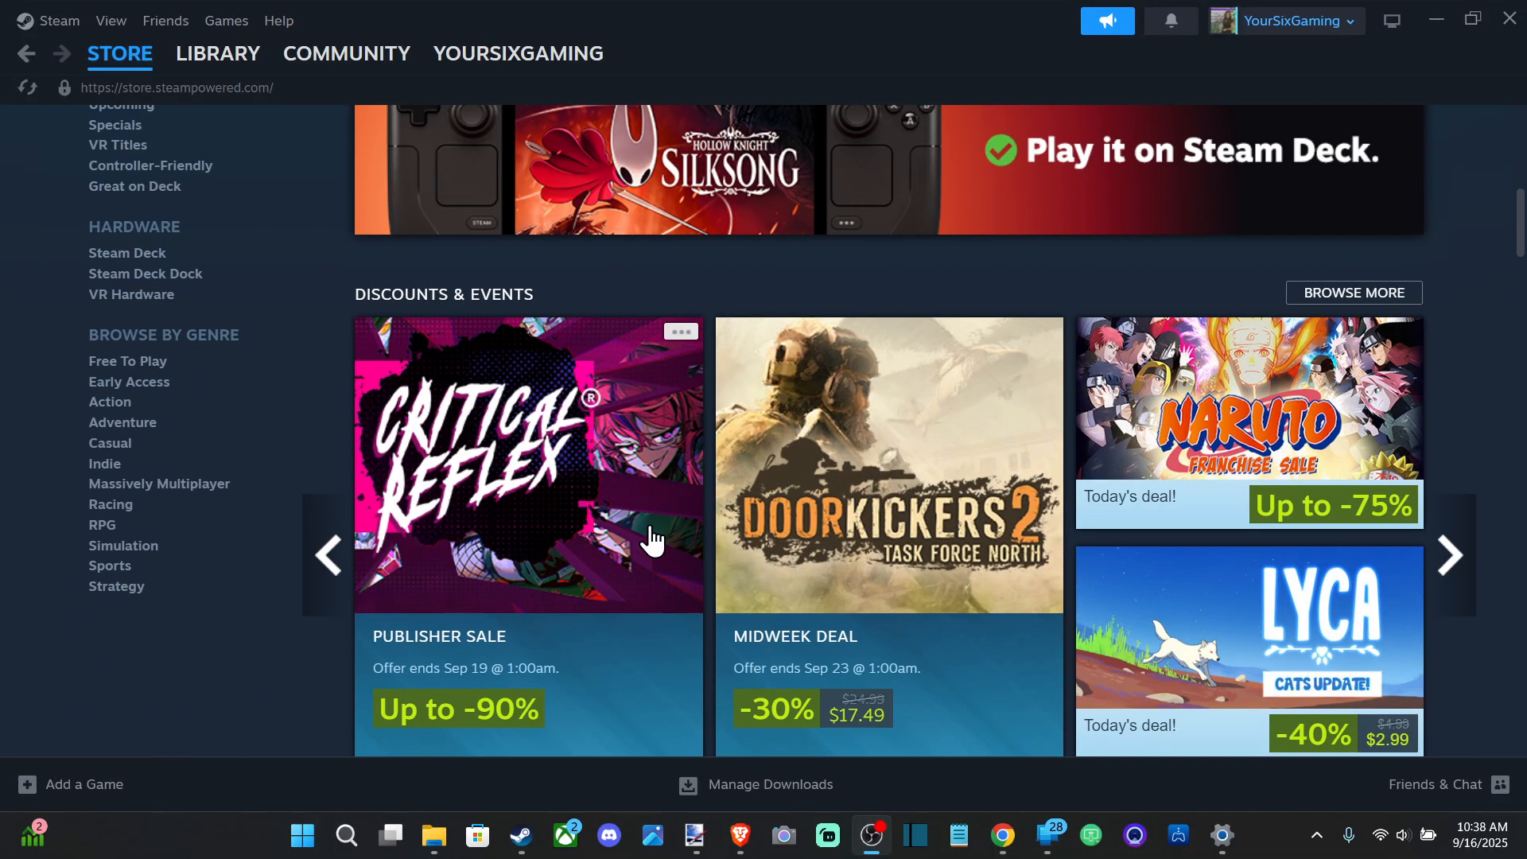
pyautogui.scroll(3)
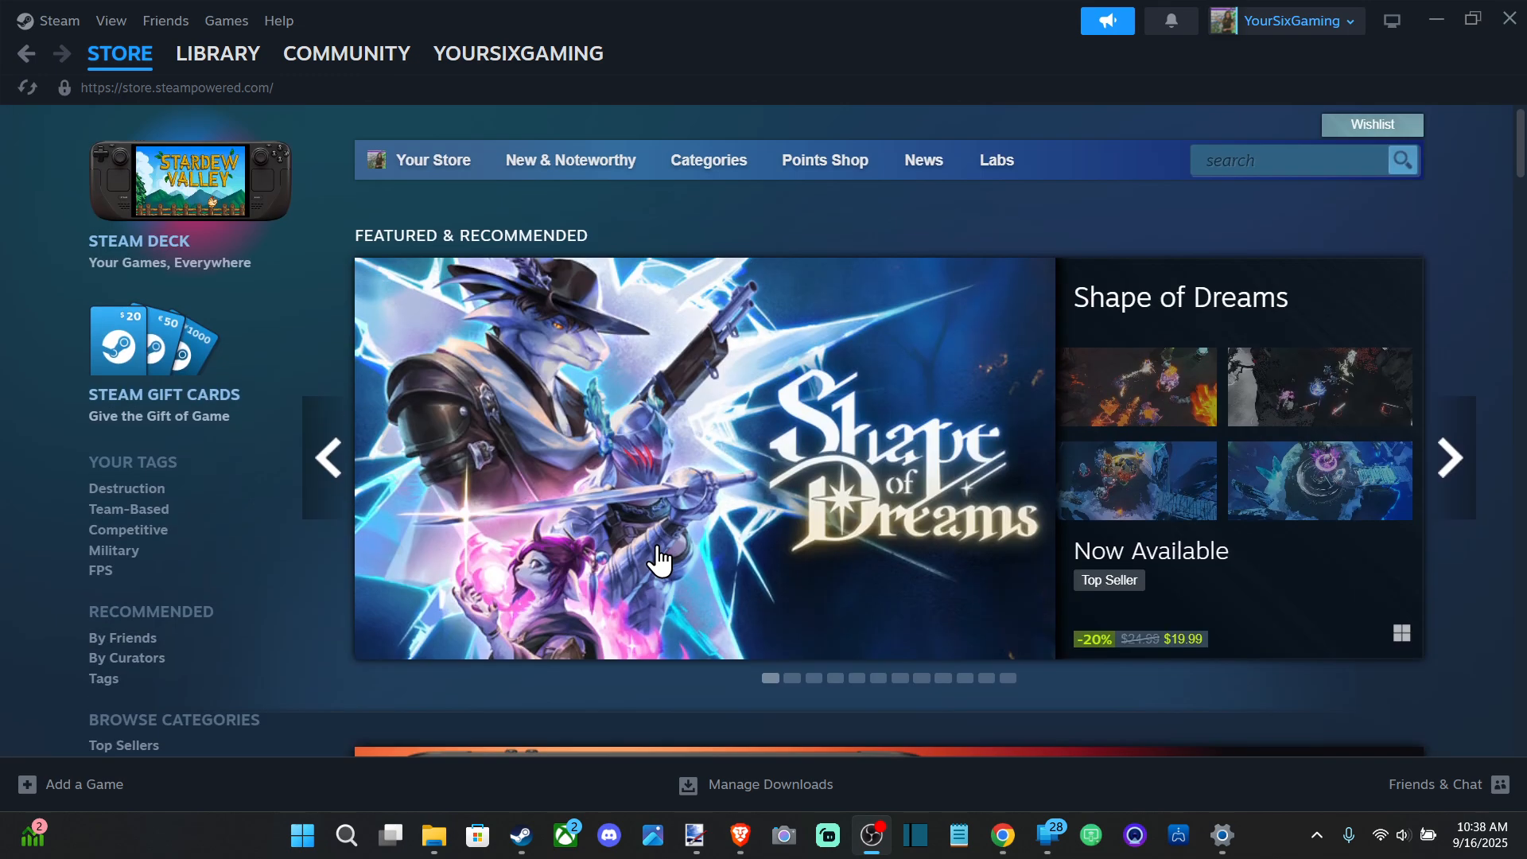
pyautogui.moveTo(53, 40)
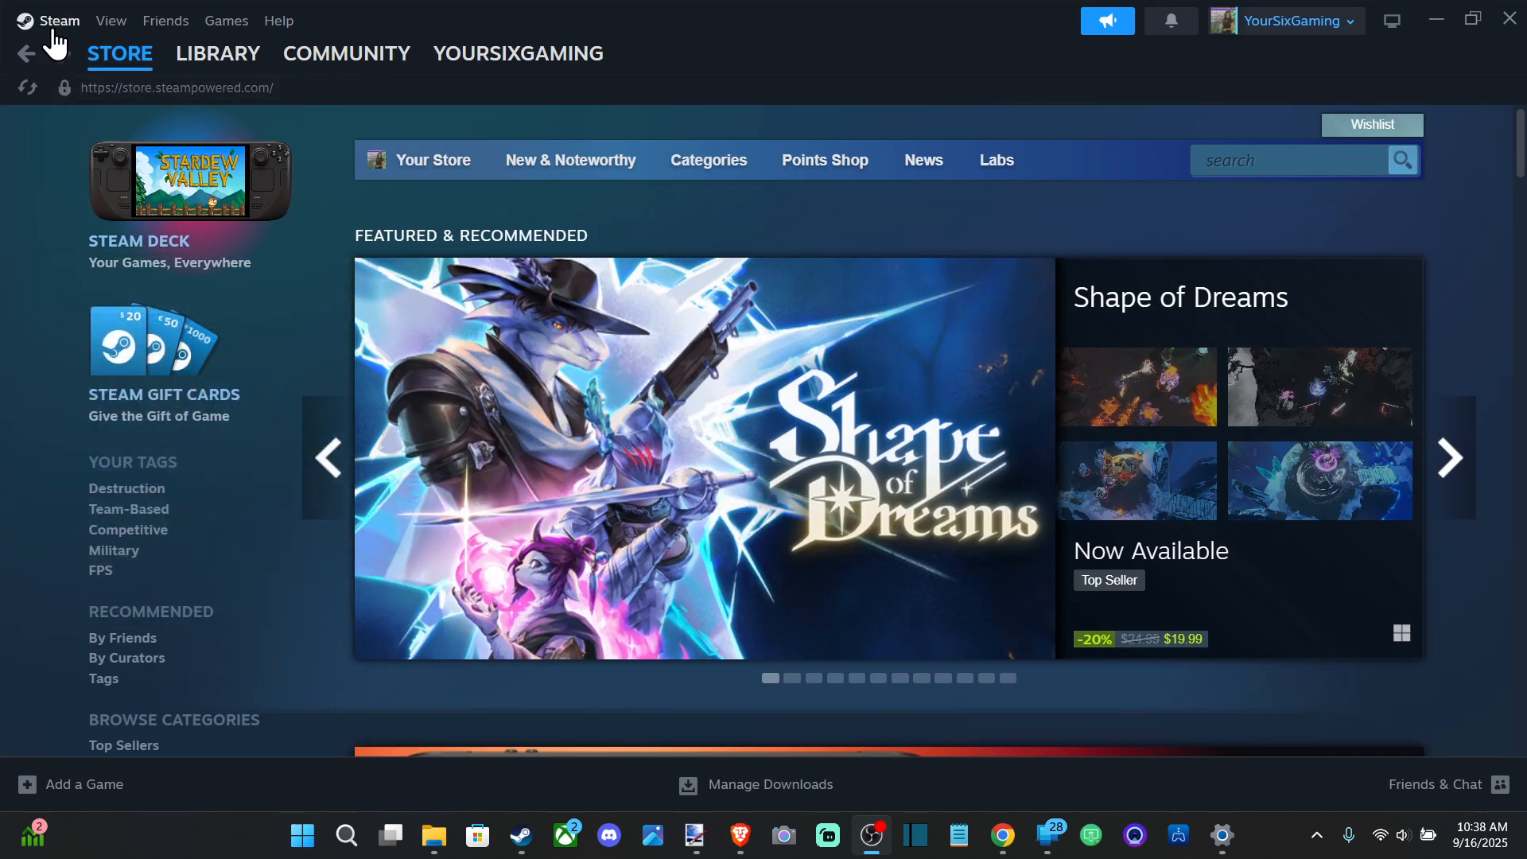
pyautogui.click(58, 19)
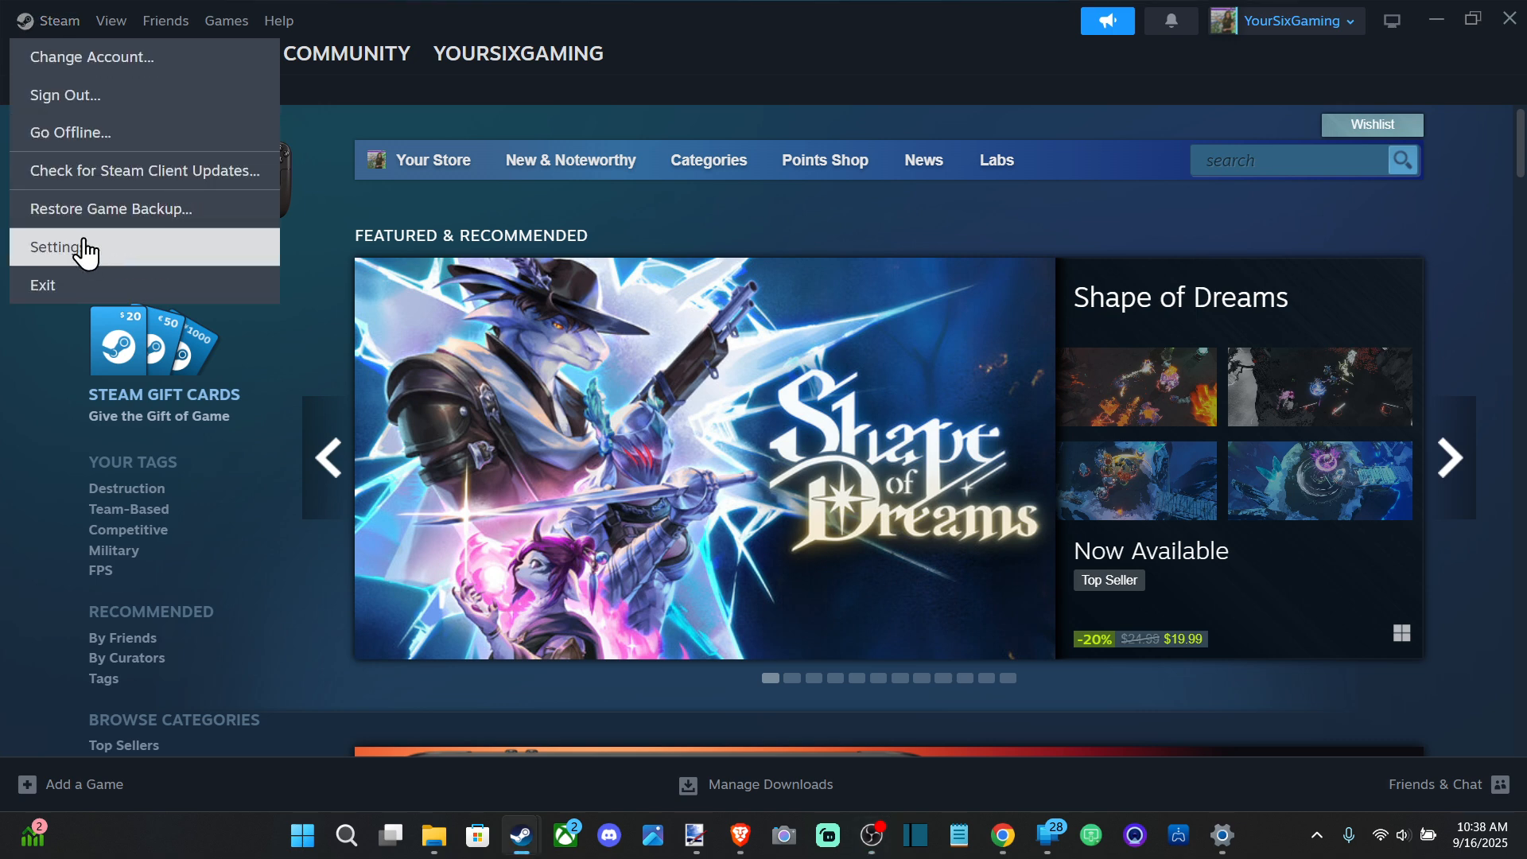
pyautogui.click(63, 246)
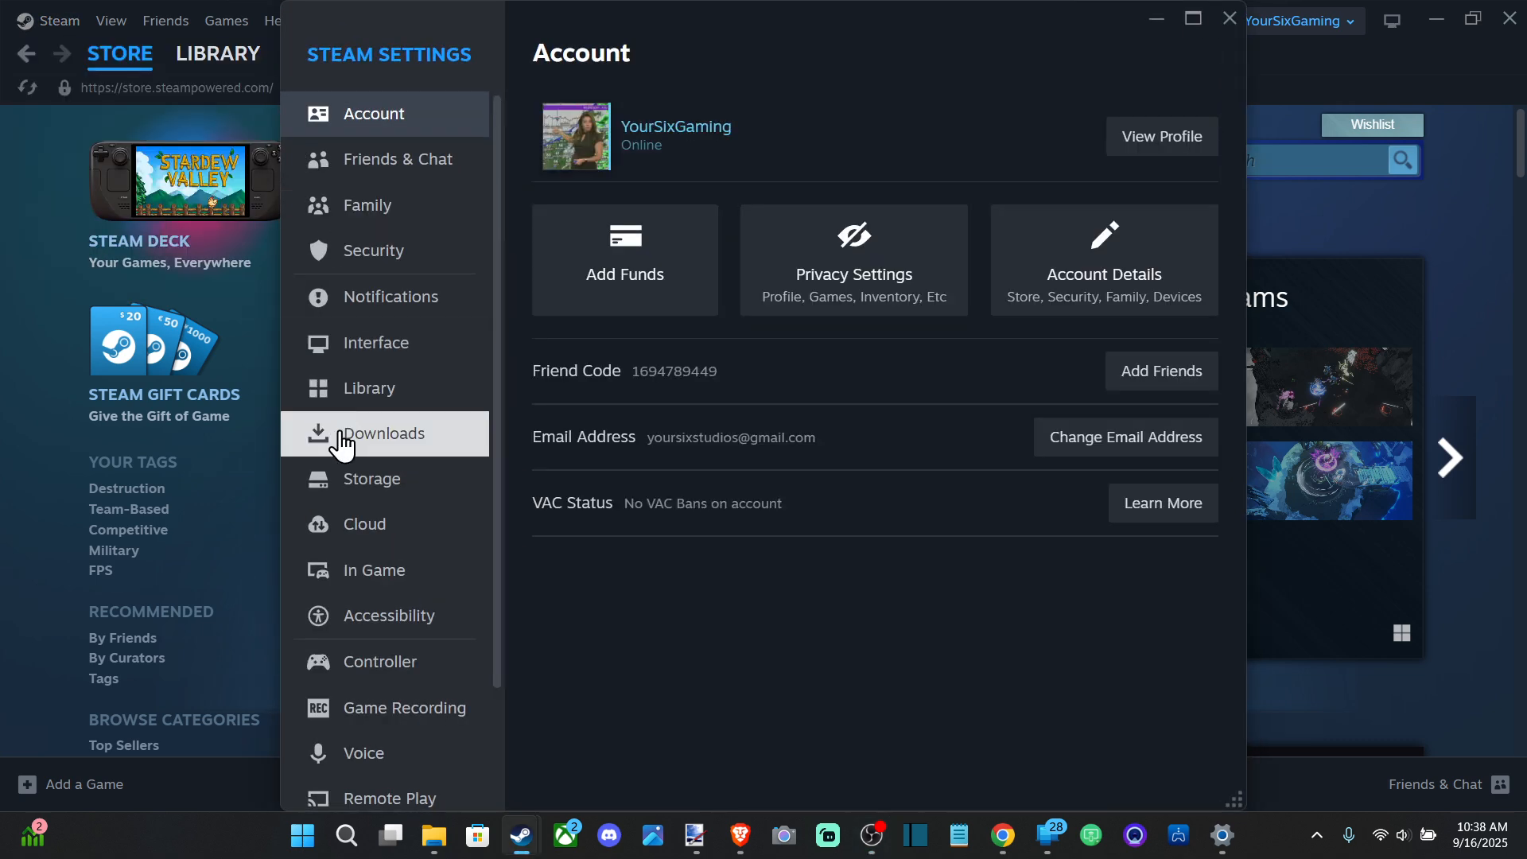
pyautogui.click(380, 661)
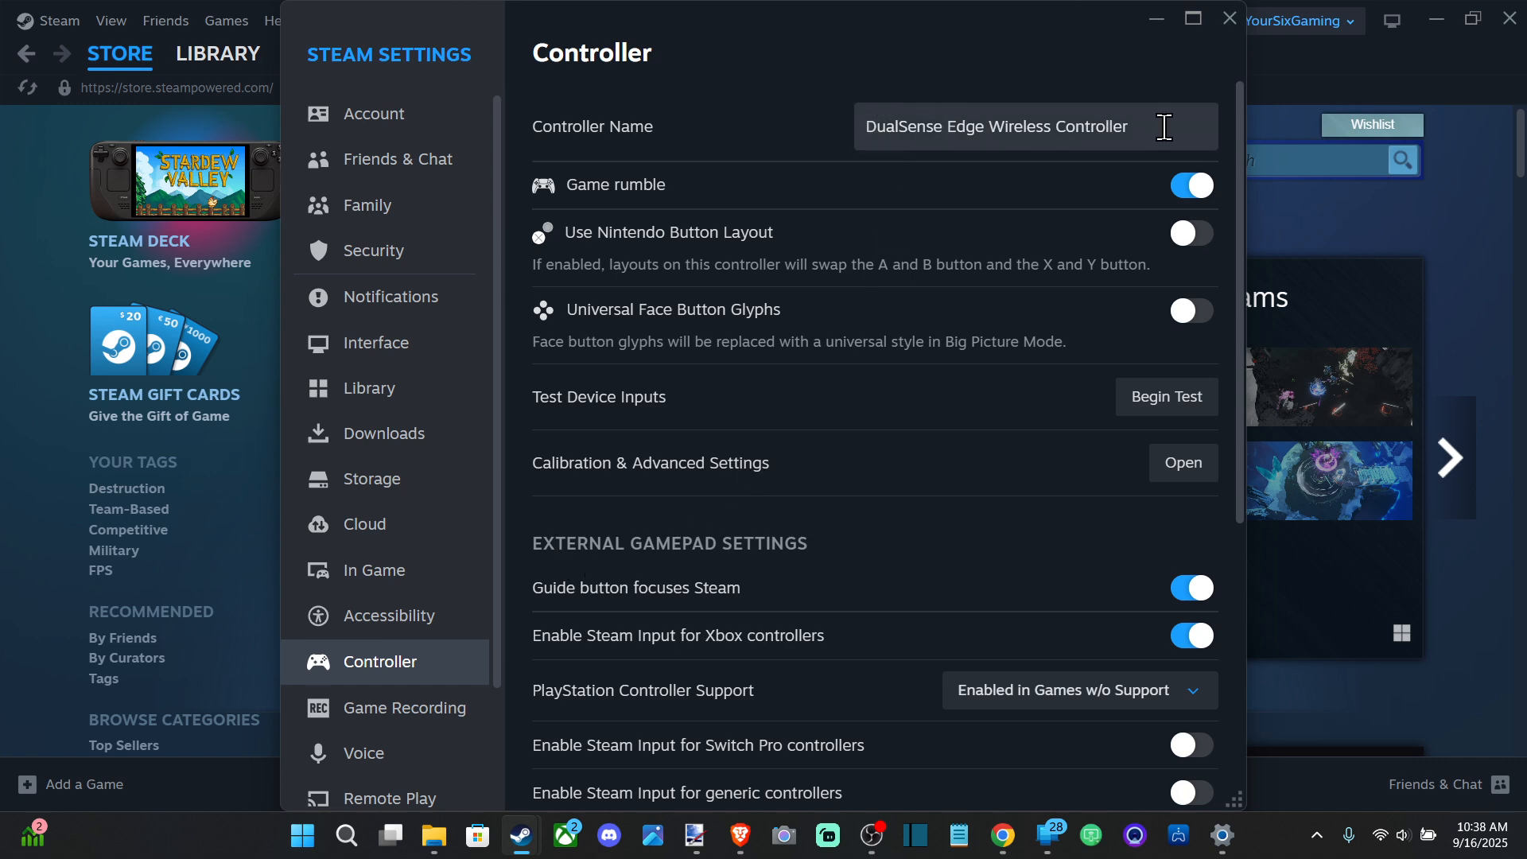
pyautogui.tripleClick(994, 126)
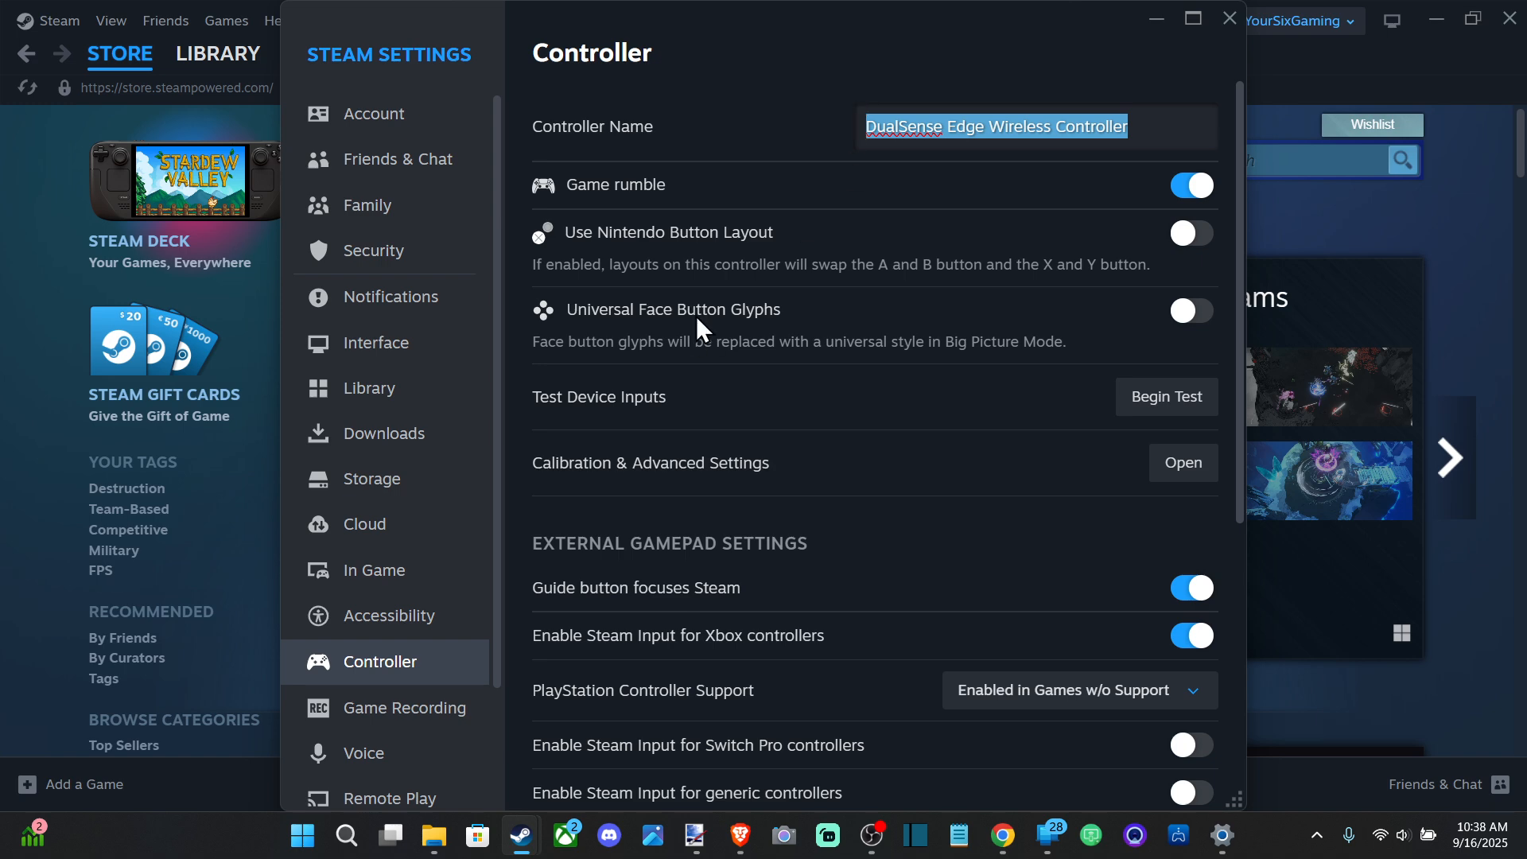
pyautogui.moveTo(1166, 396)
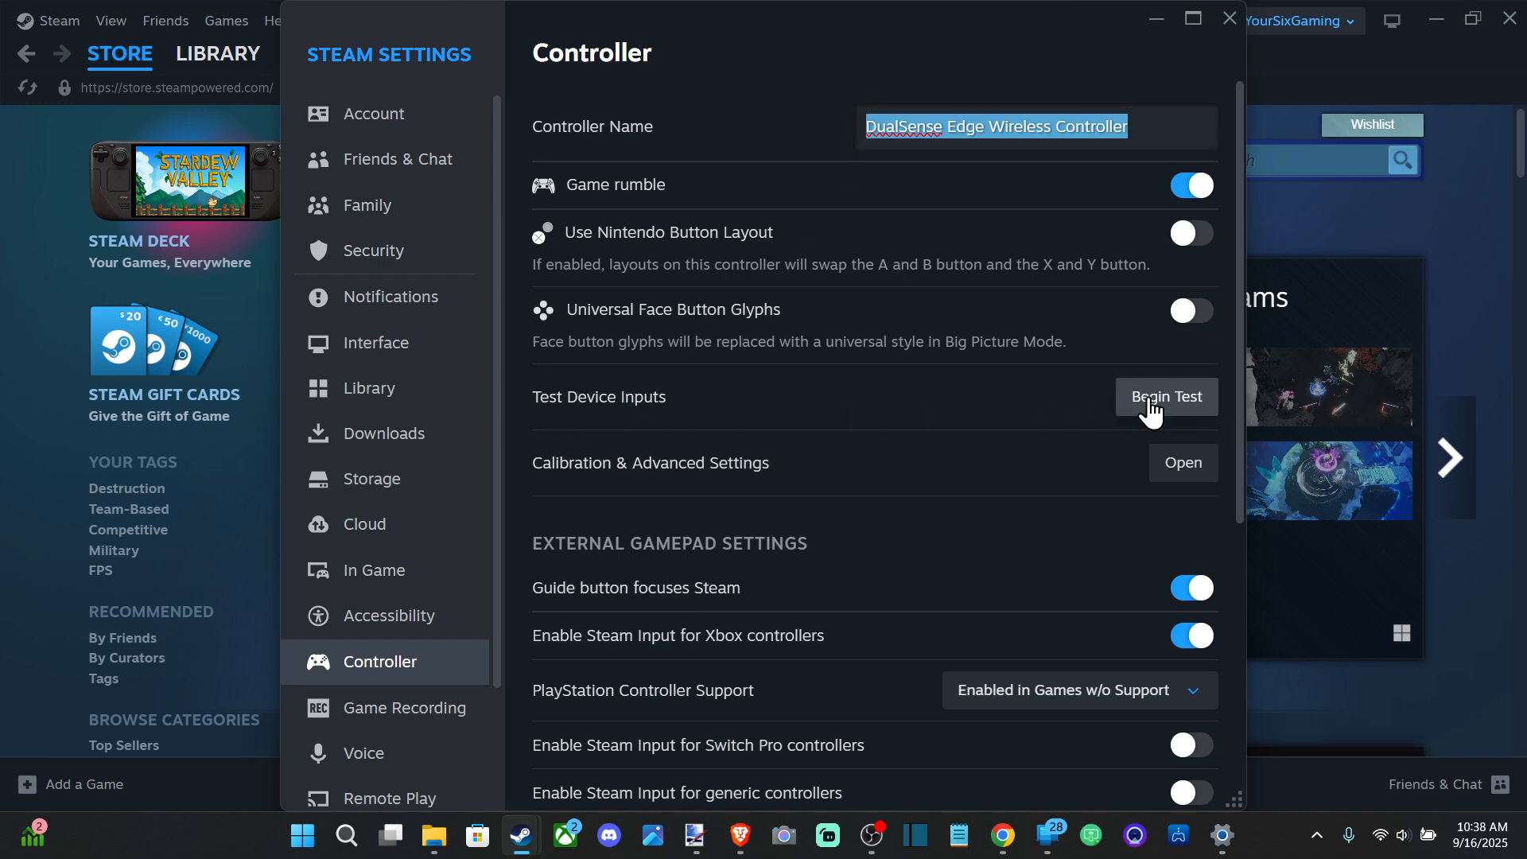
pyautogui.click(1166, 396)
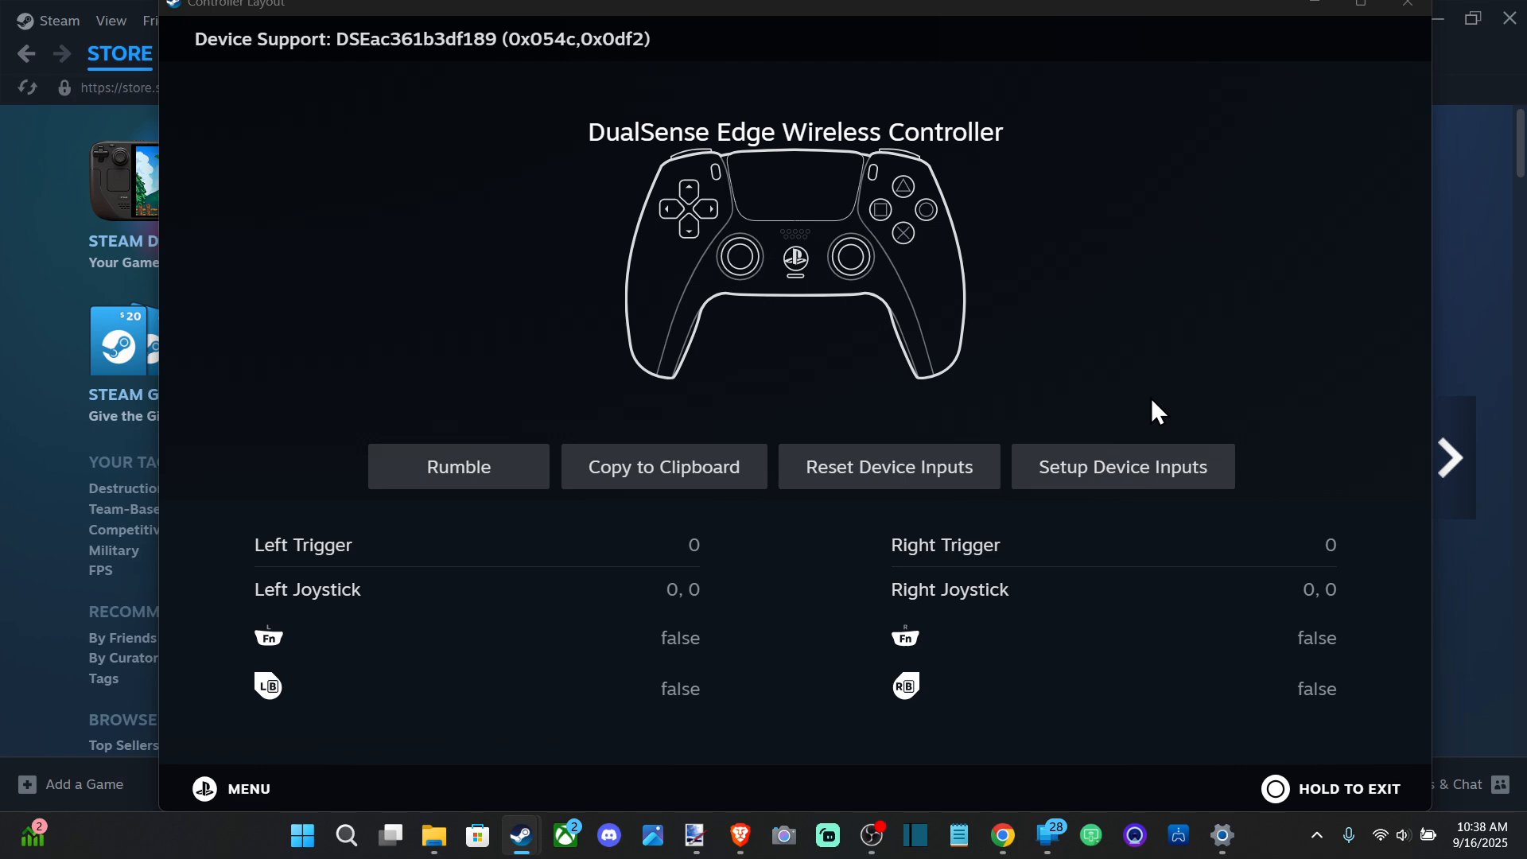
pyautogui.moveTo(1120, 403)
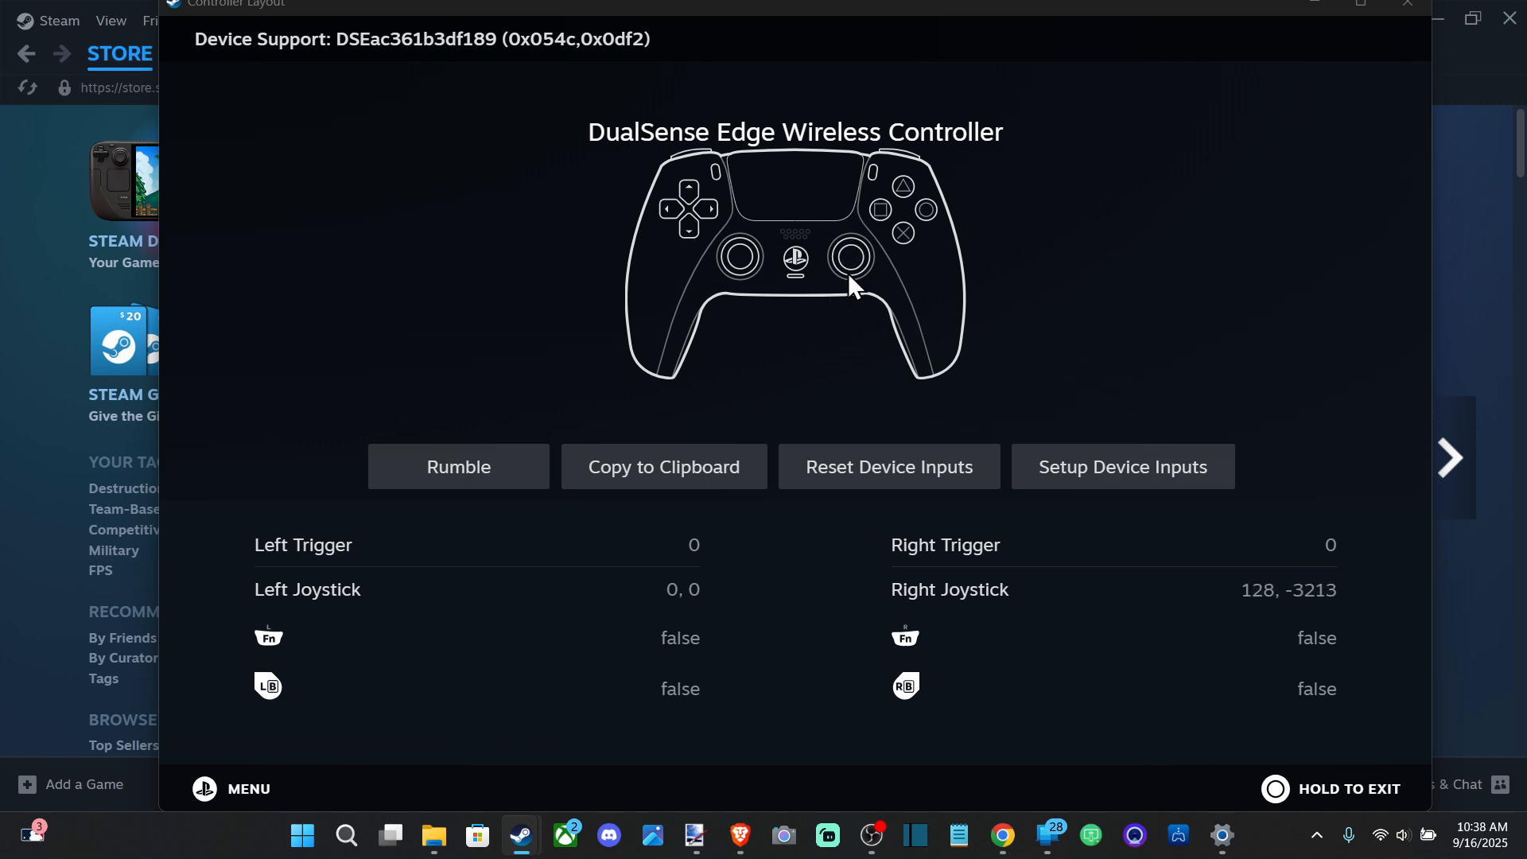
pyautogui.moveTo(818, 599)
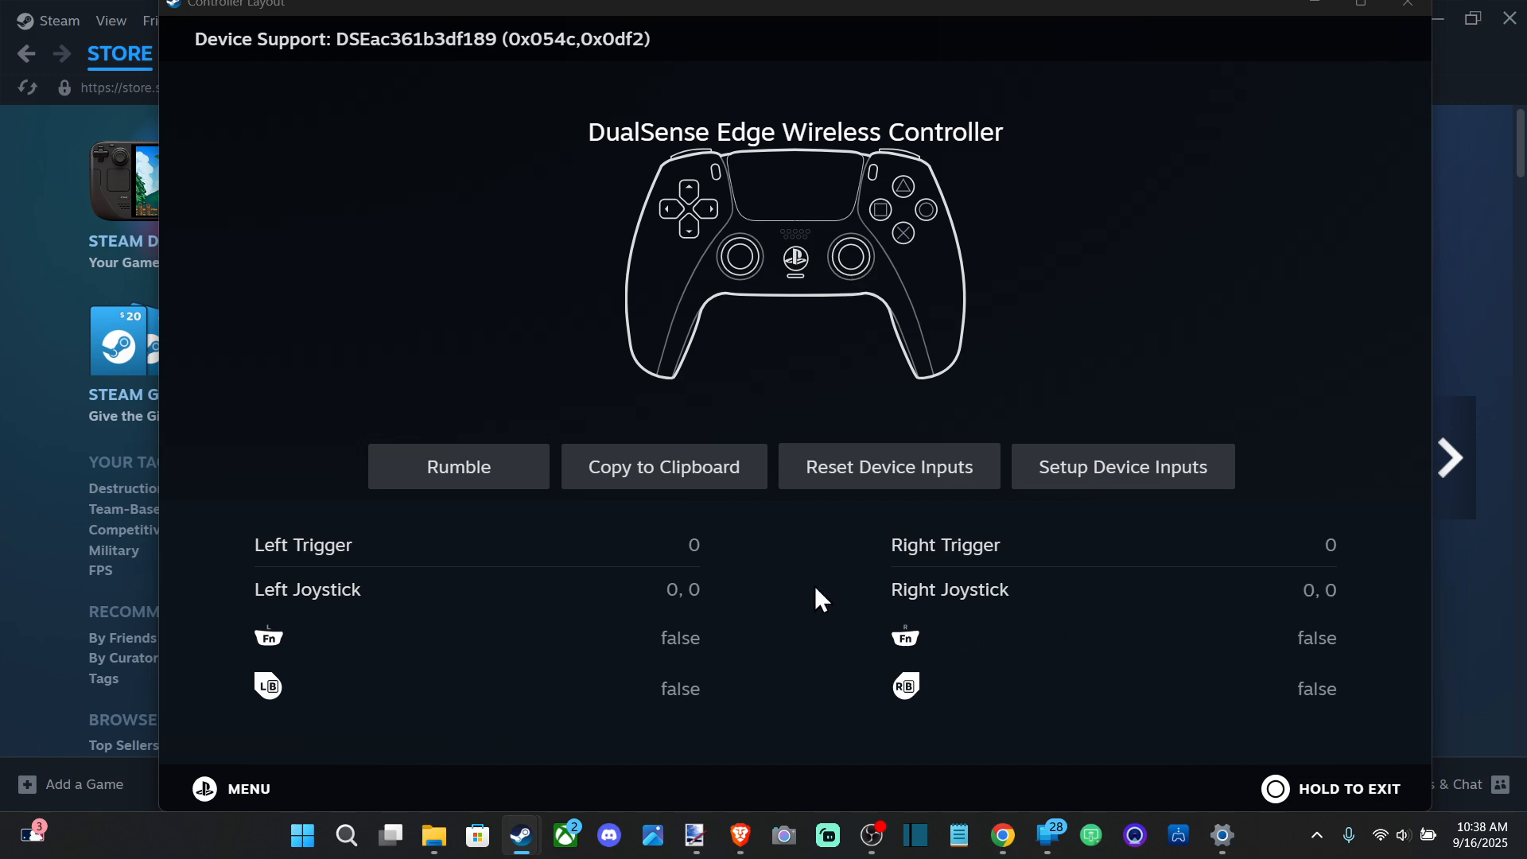
pyautogui.moveTo(1286, 555)
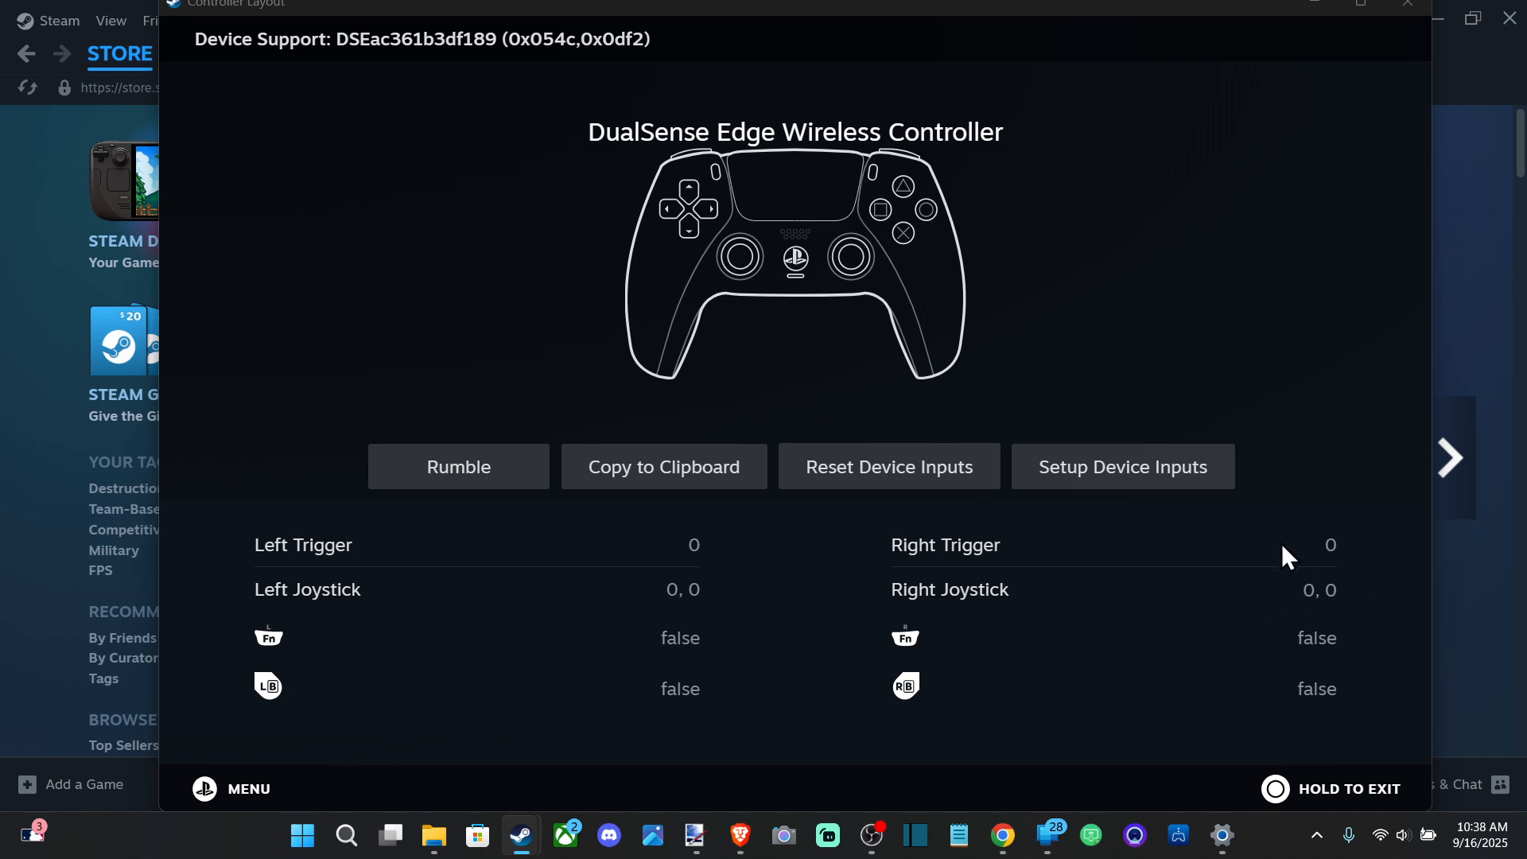
pyautogui.moveTo(1363, 746)
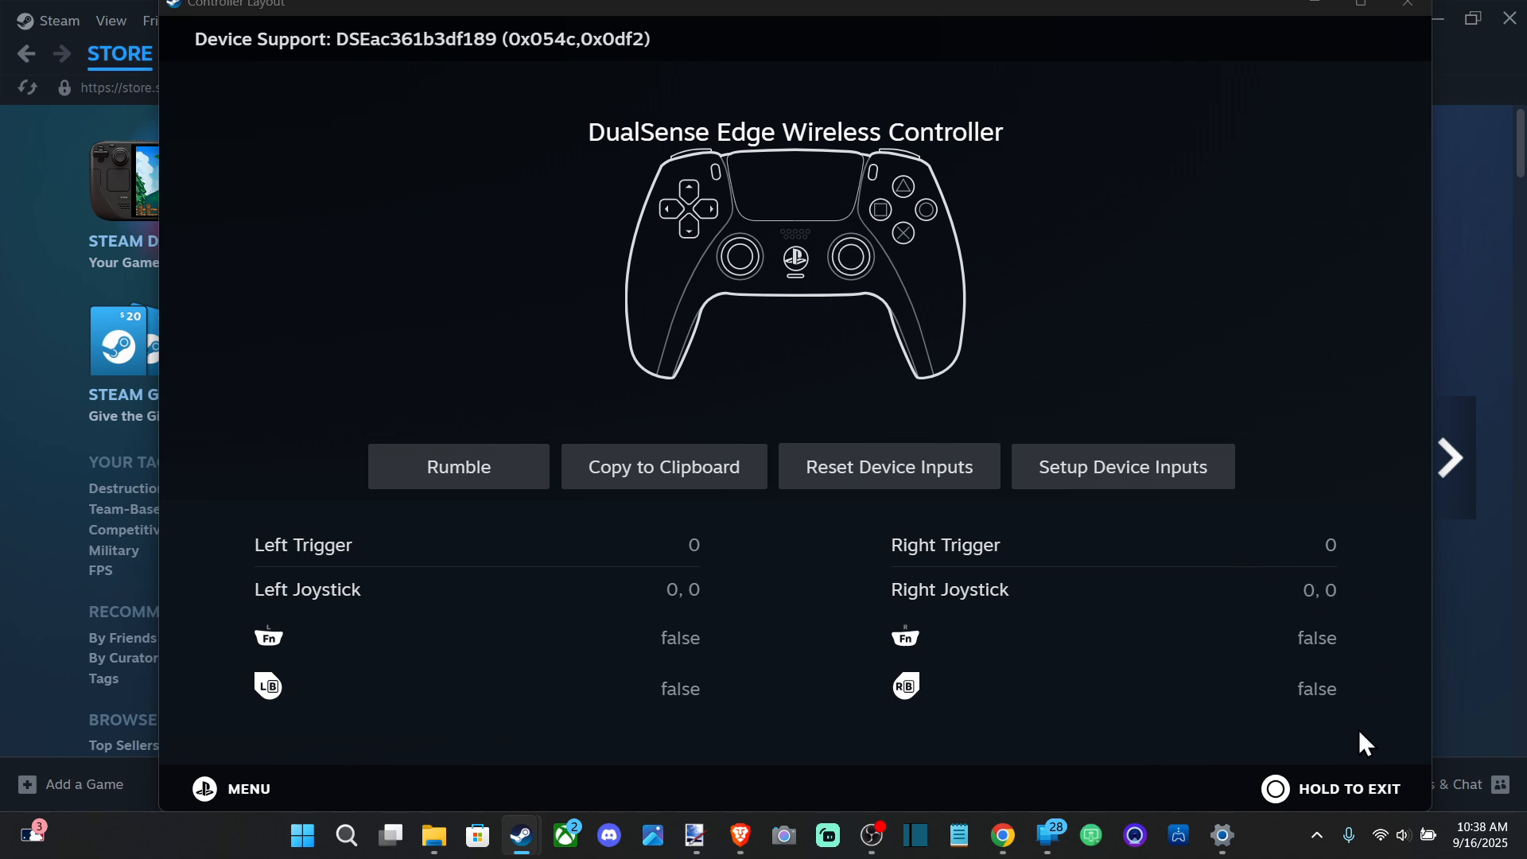
pyautogui.moveTo(1285, 811)
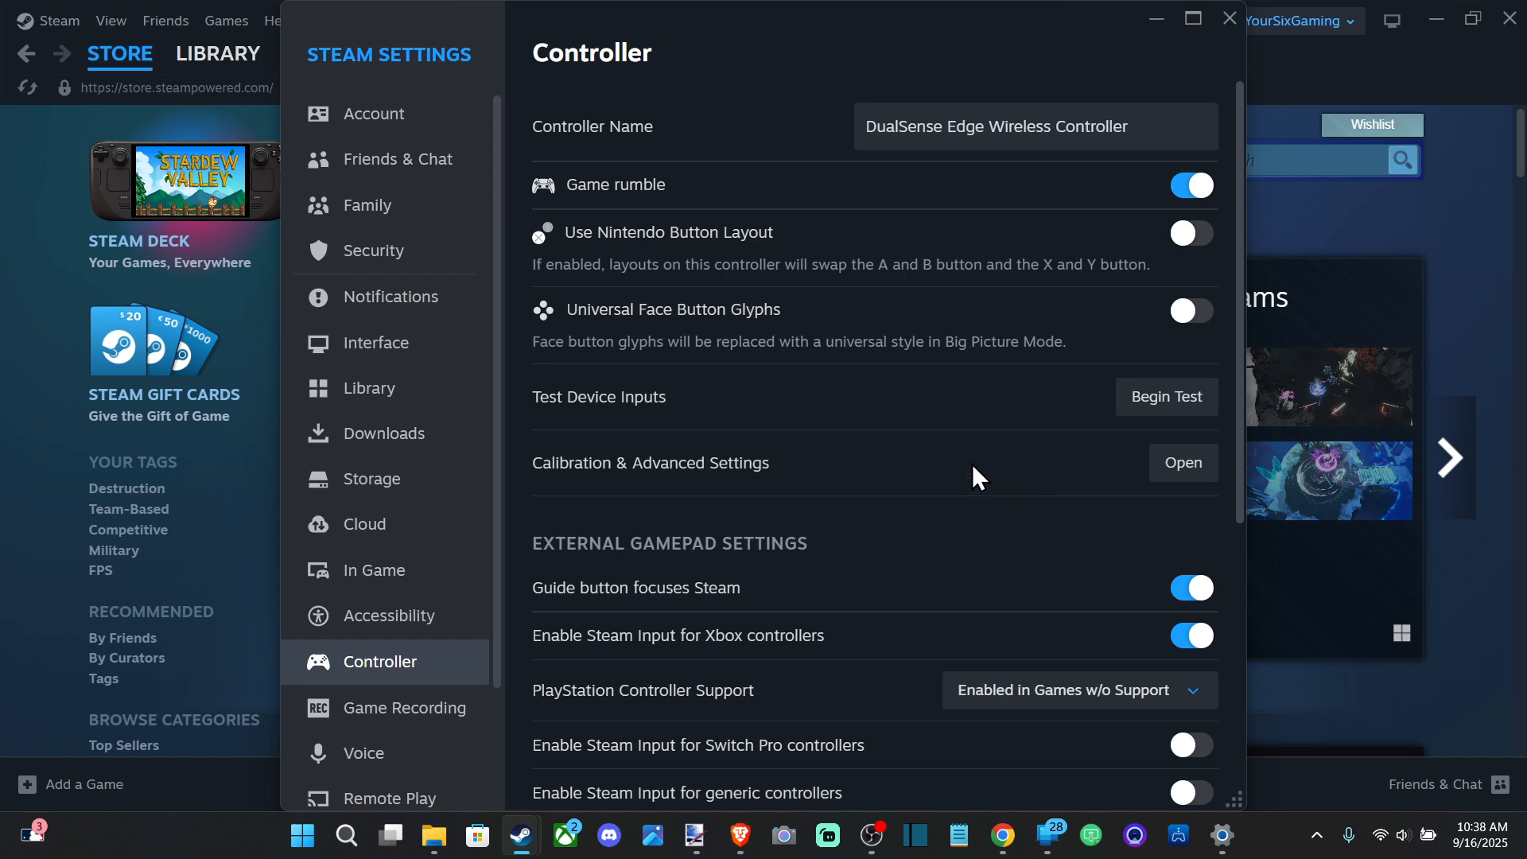
# - In Calibration & Advanced Settings, start testing the right joystick deadzone
pyautogui.click(1181, 463)
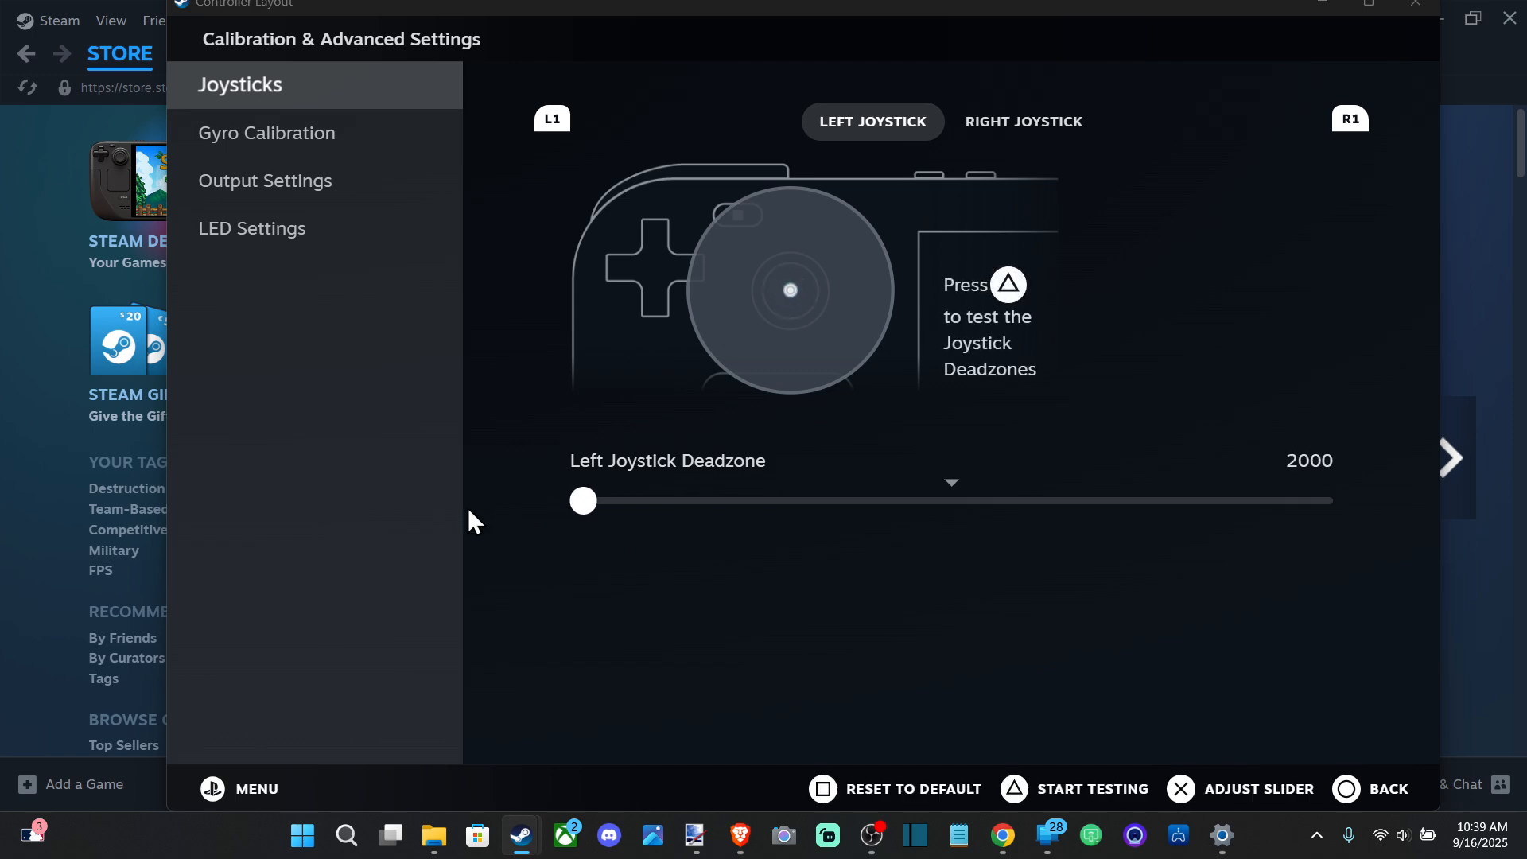
pyautogui.click(1022, 121)
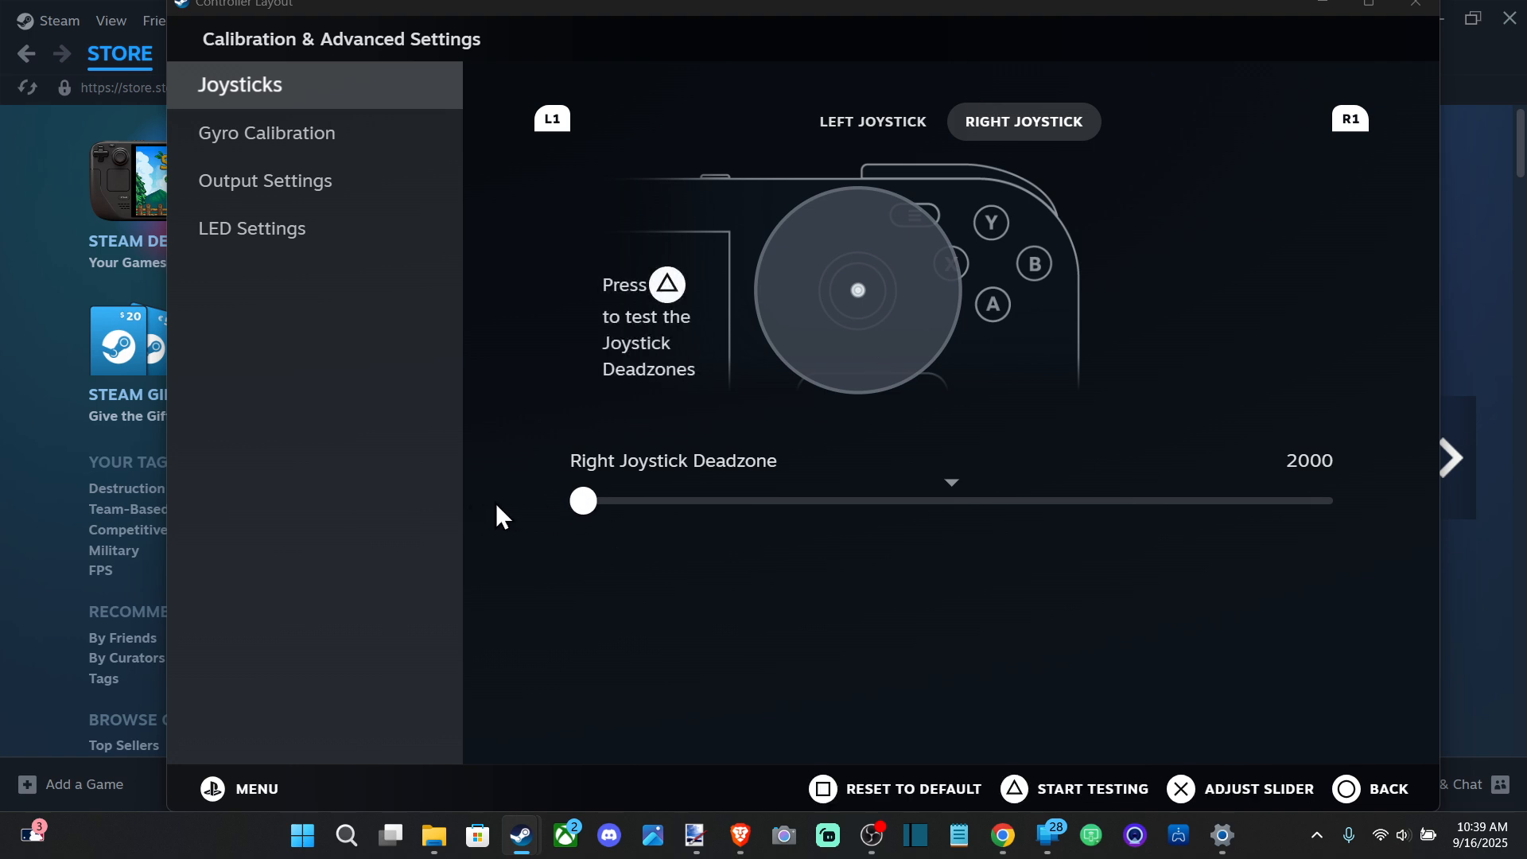
pyautogui.moveTo(1012, 691)
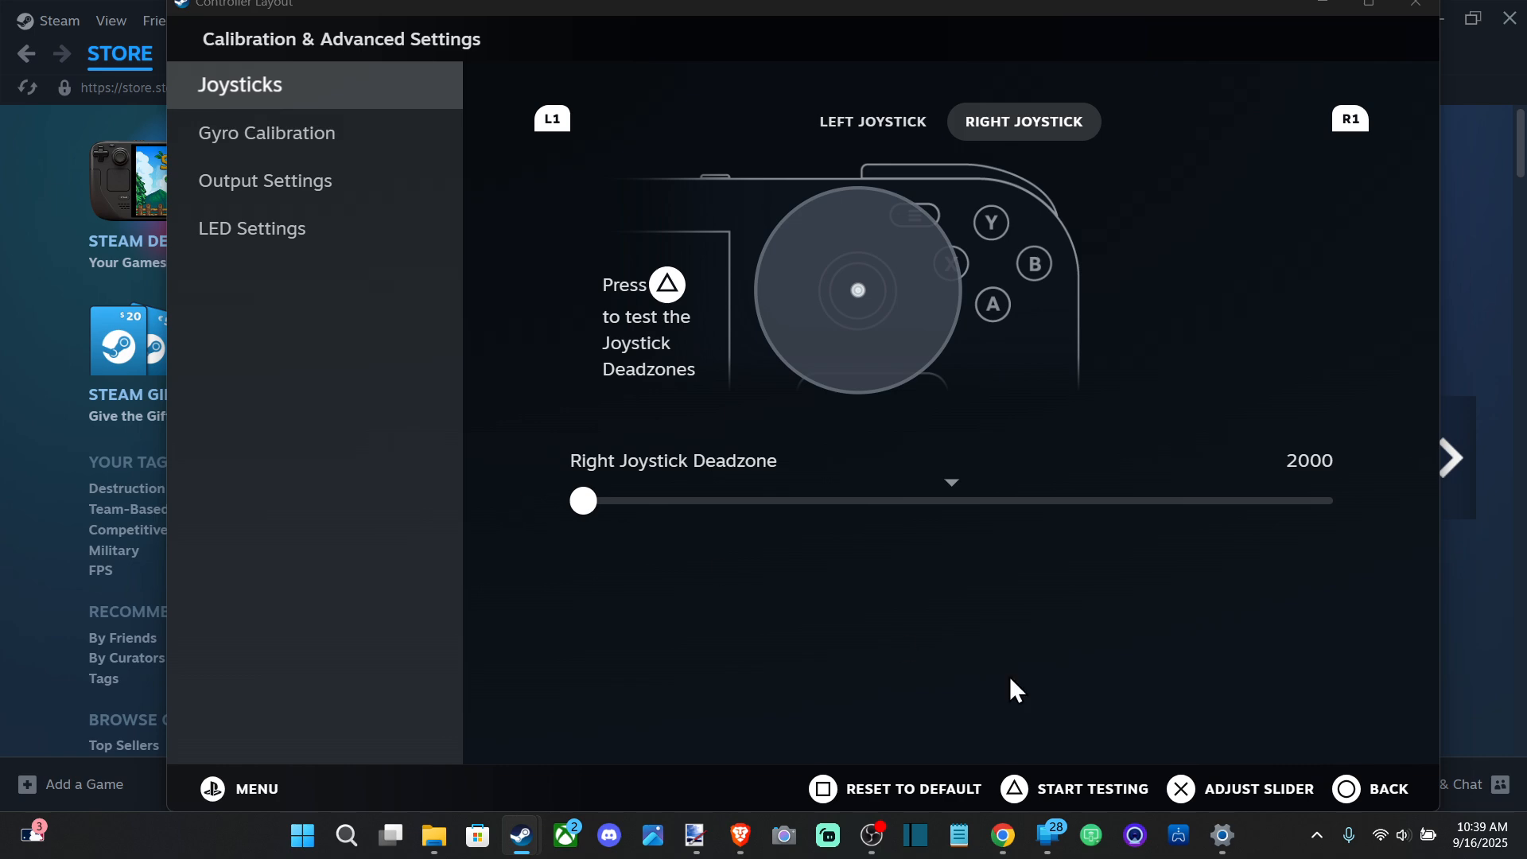
pyautogui.moveTo(1205, 776)
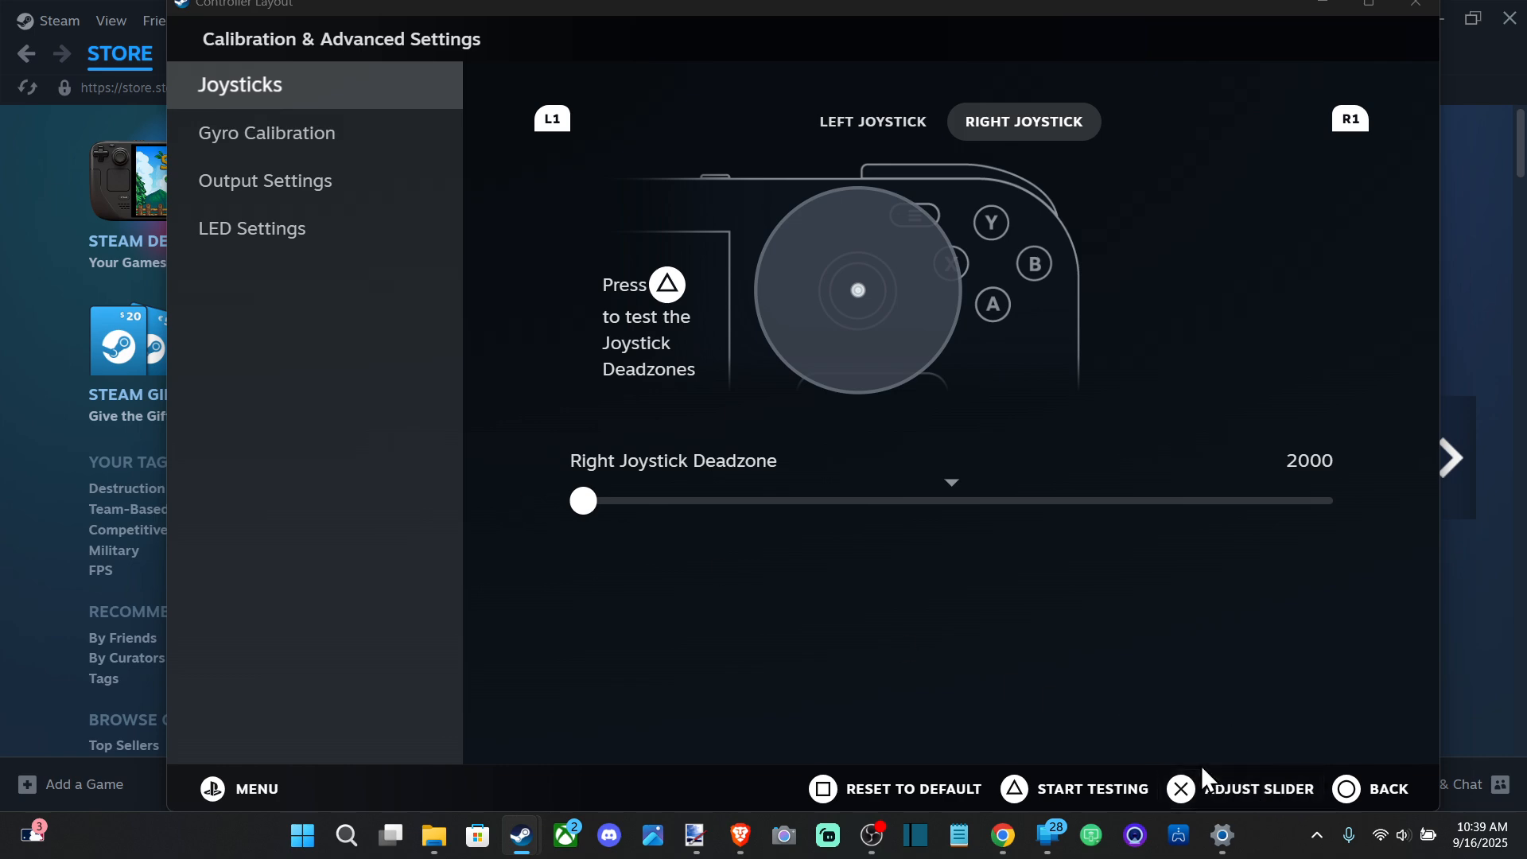
pyautogui.moveTo(626, 305)
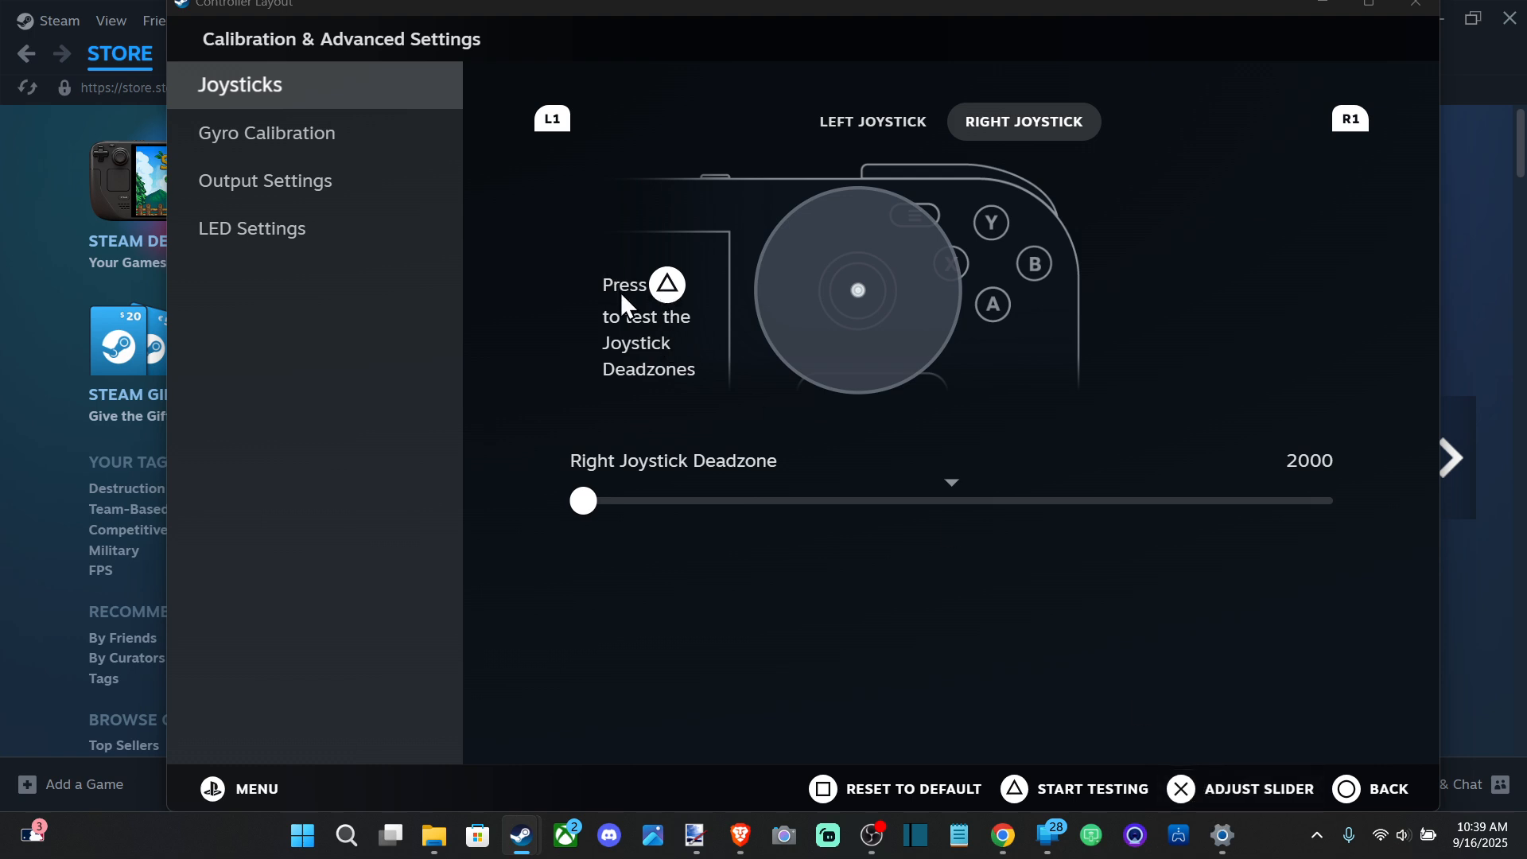
pyautogui.moveTo(633, 402)
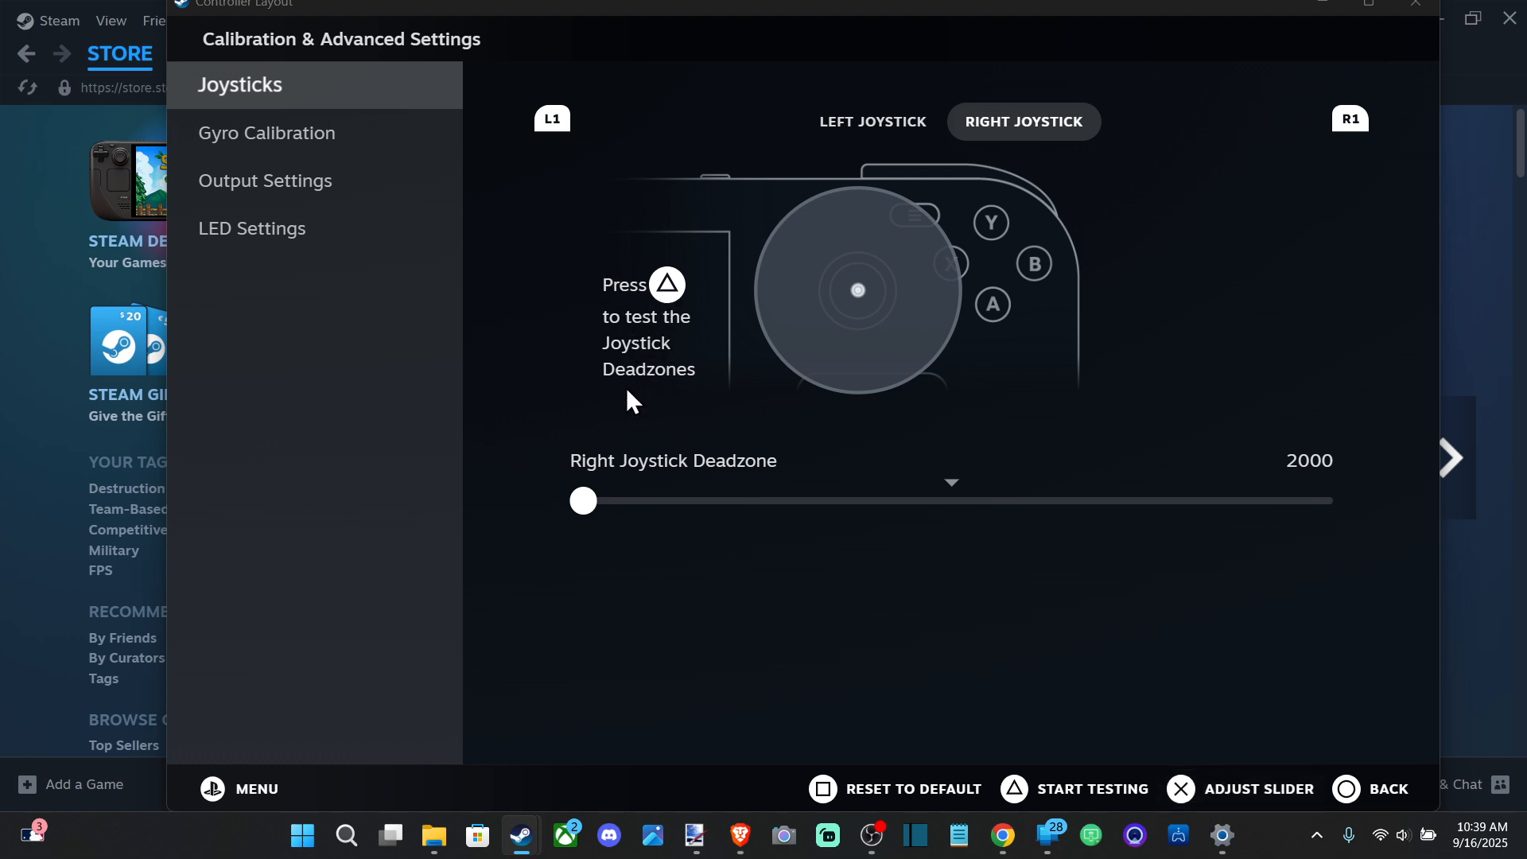
pyautogui.click(1090, 789)
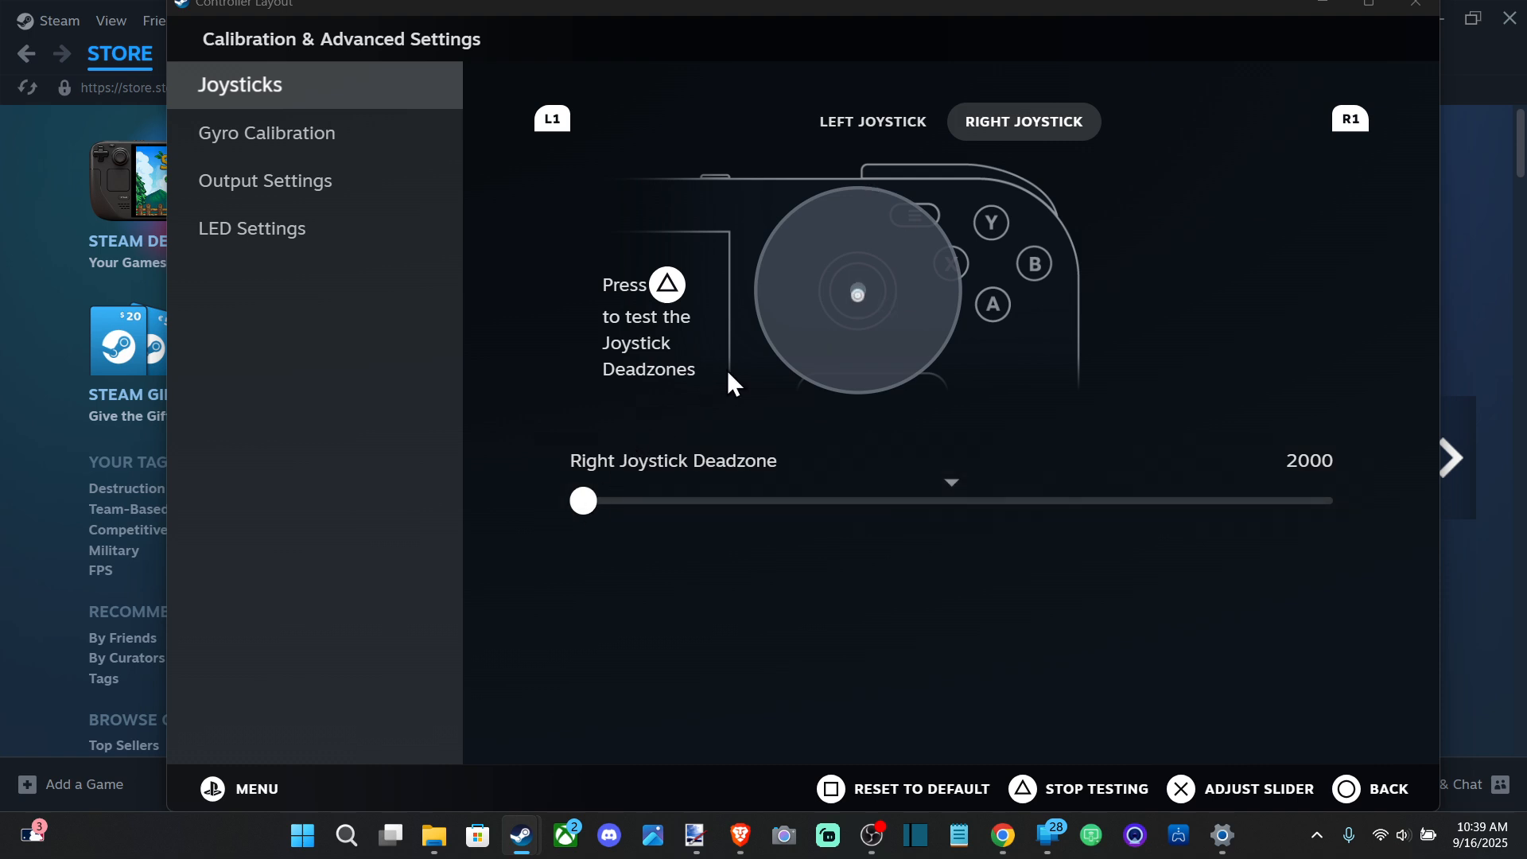
pyautogui.moveTo(702, 446)
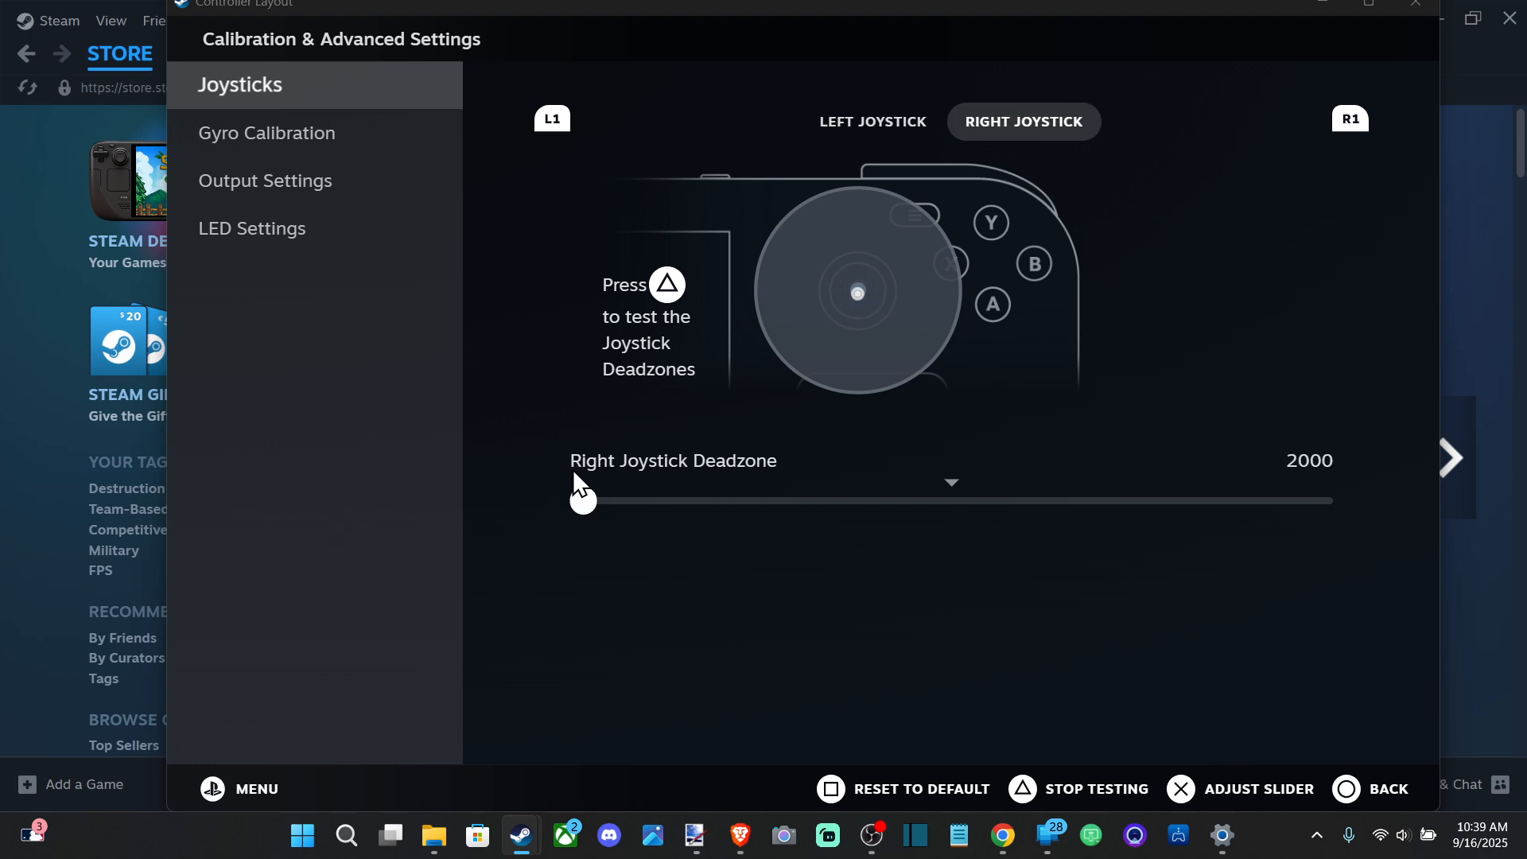
# - View the left joystick deadzone, return to the right joystick, and close the calibration window
pyautogui.click(870, 121)
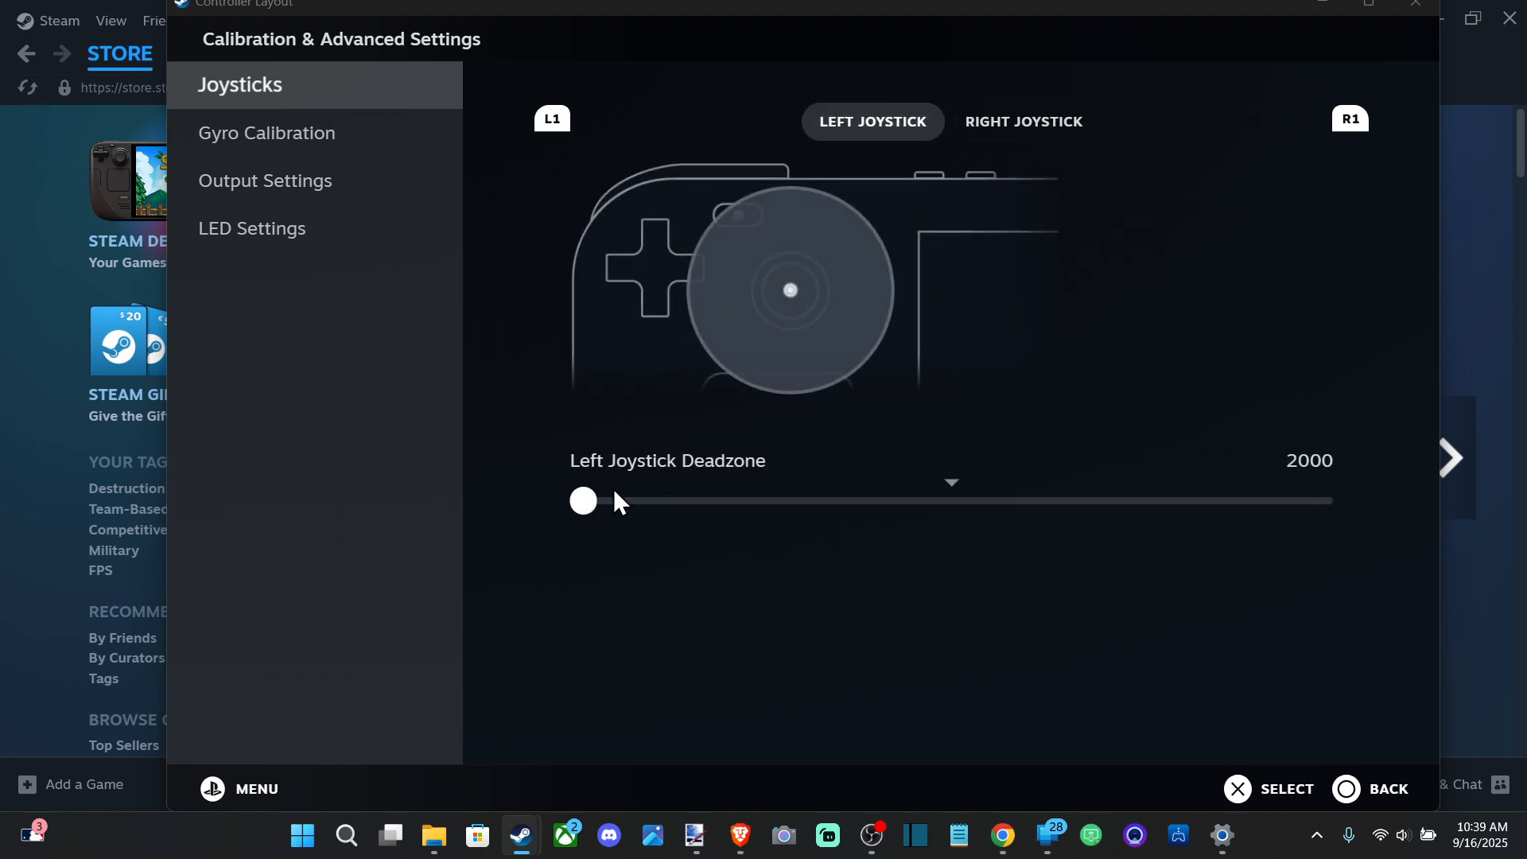
pyautogui.click(1022, 121)
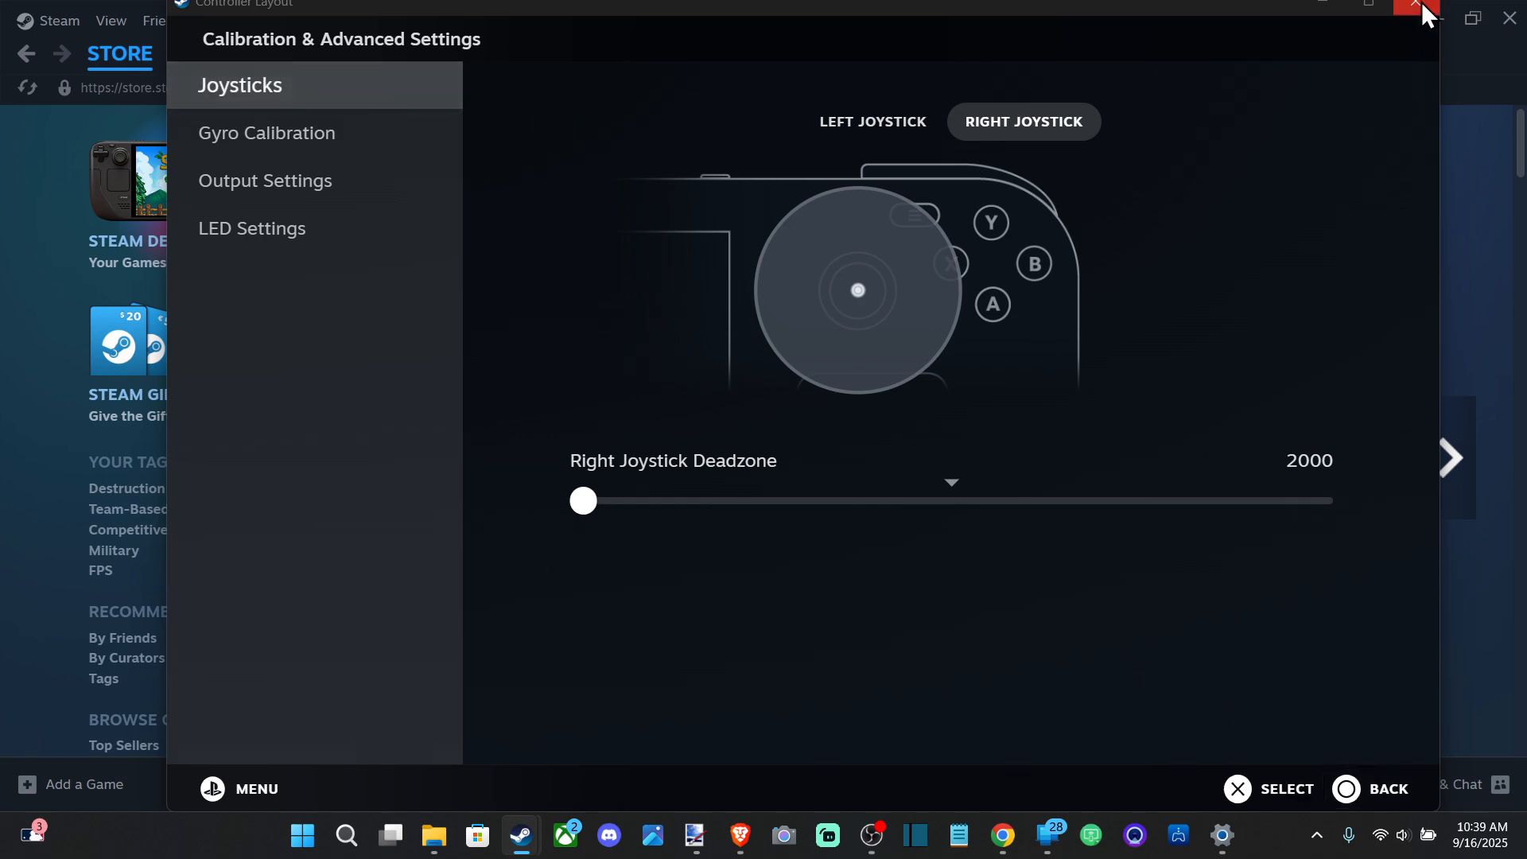
pyautogui.click(1424, 12)
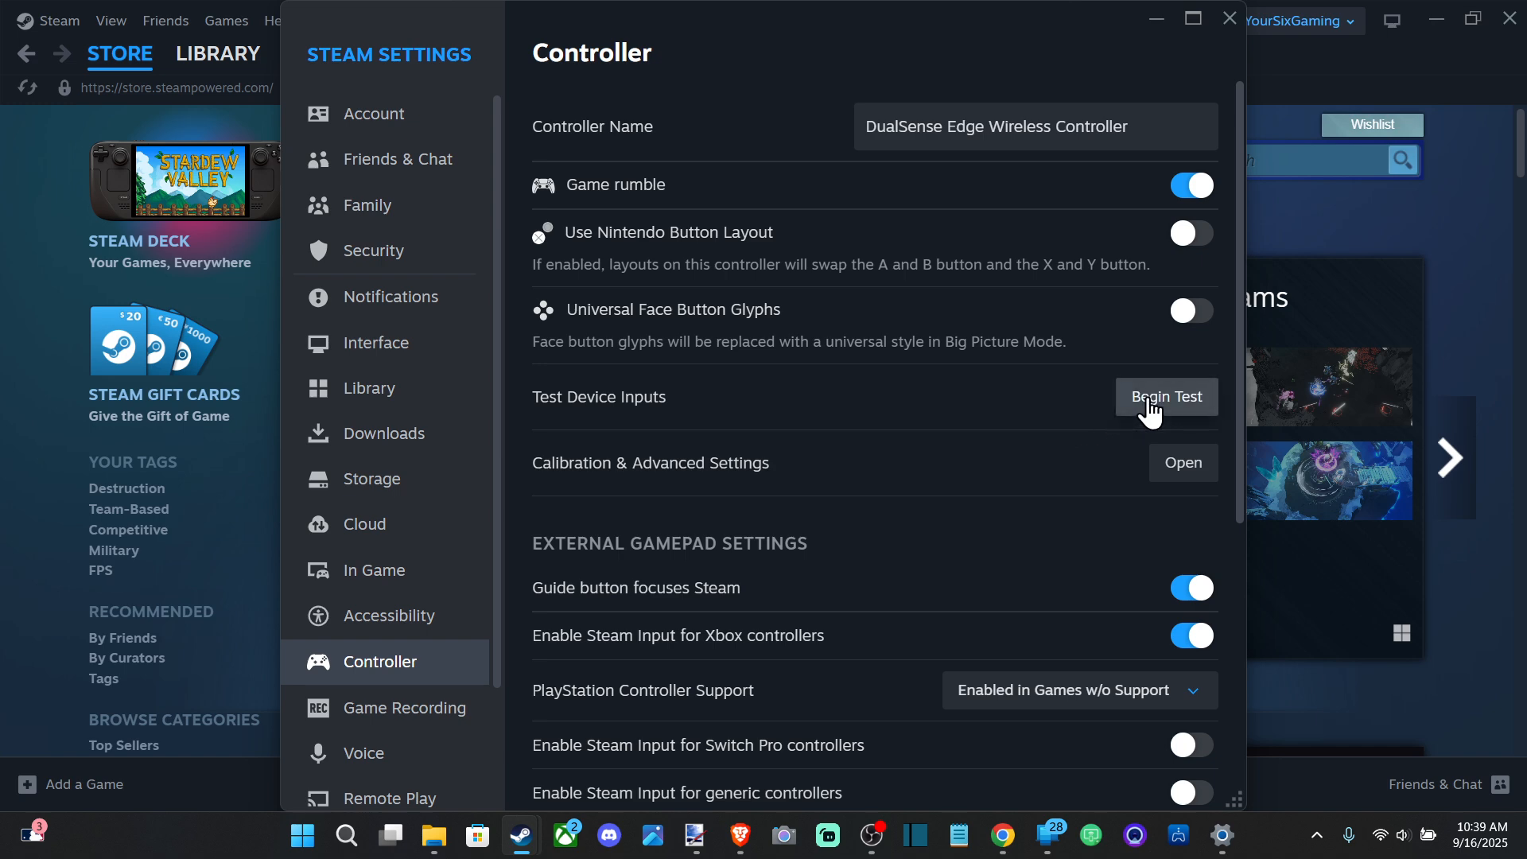
pyautogui.click(1165, 396)
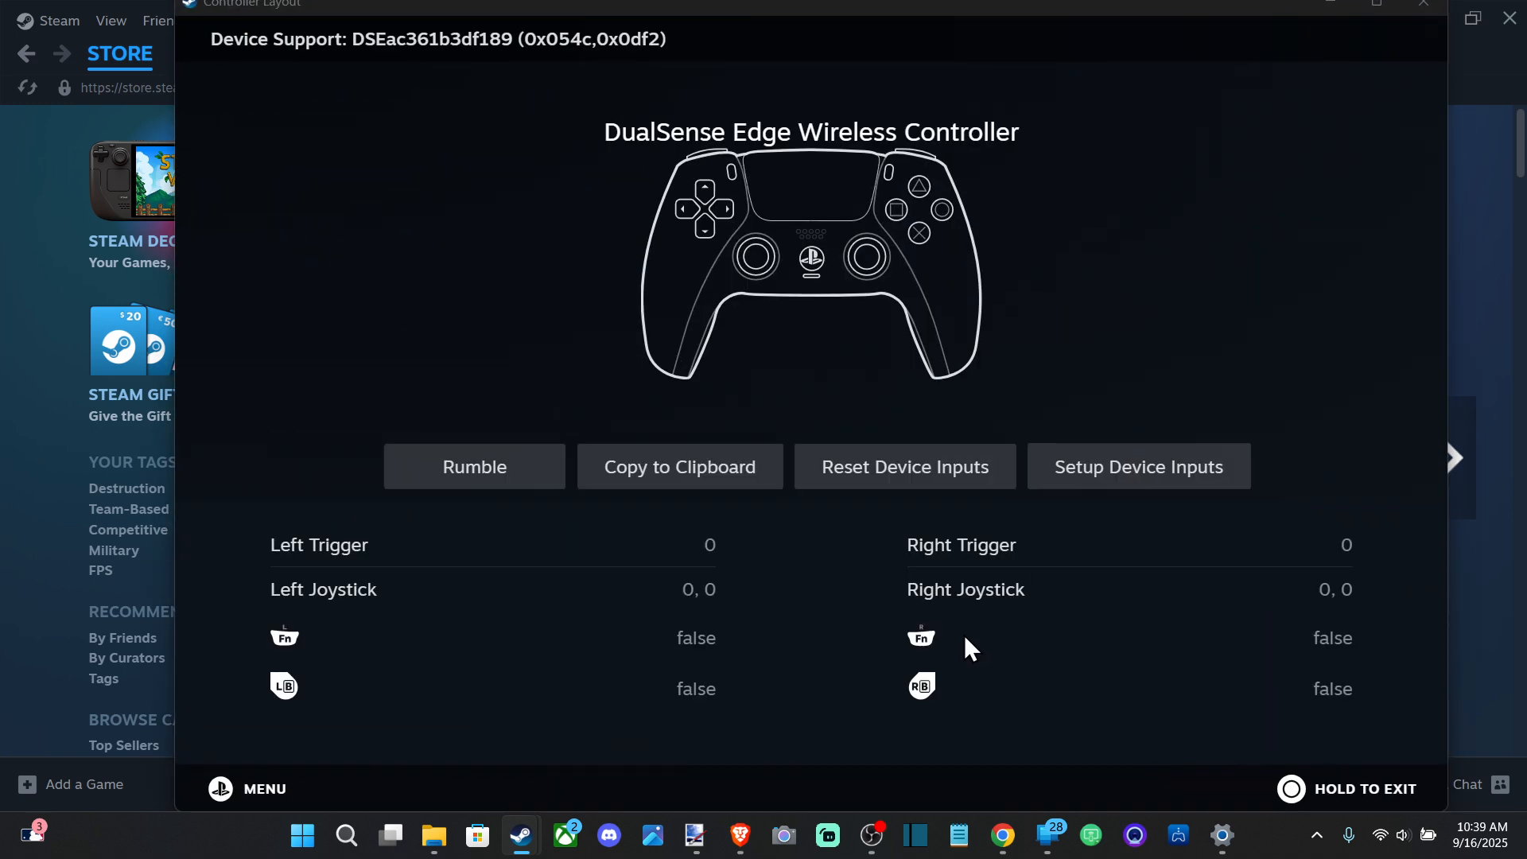
pyautogui.moveTo(969, 608)
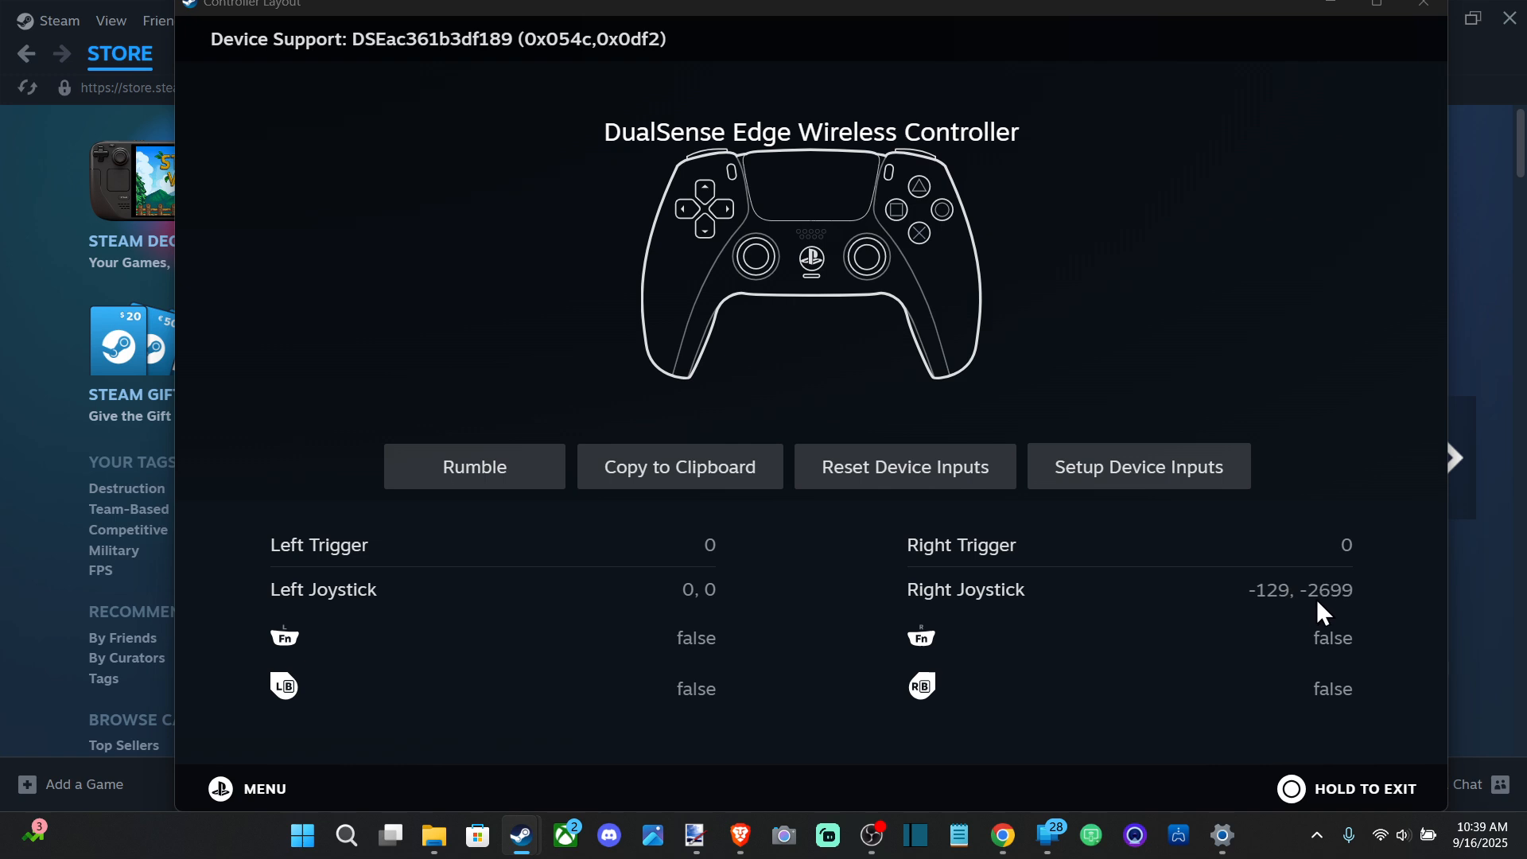
pyautogui.moveTo(1373, 612)
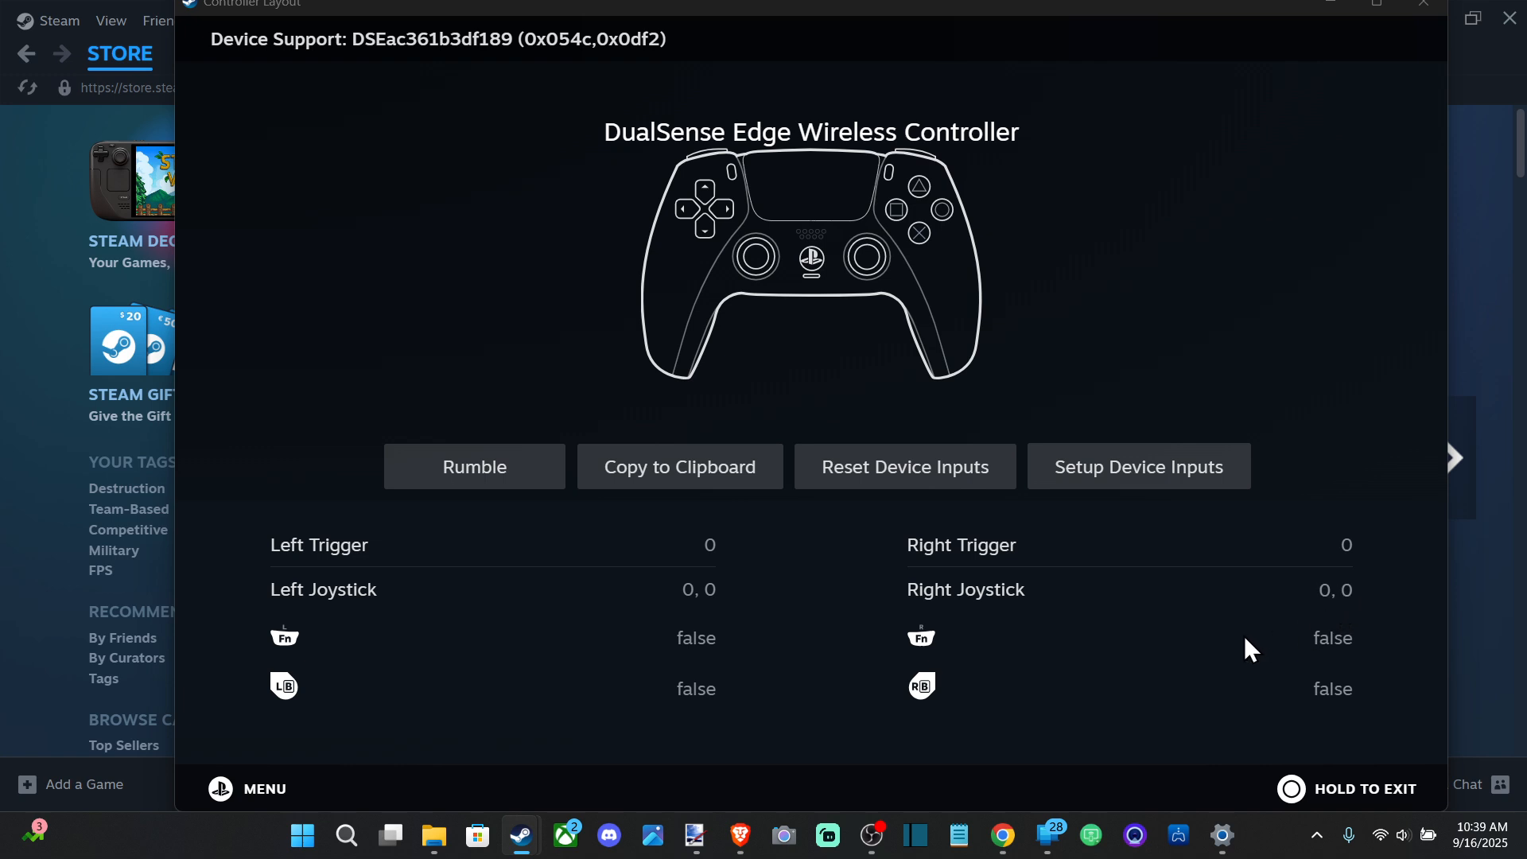
pyautogui.moveTo(1253, 613)
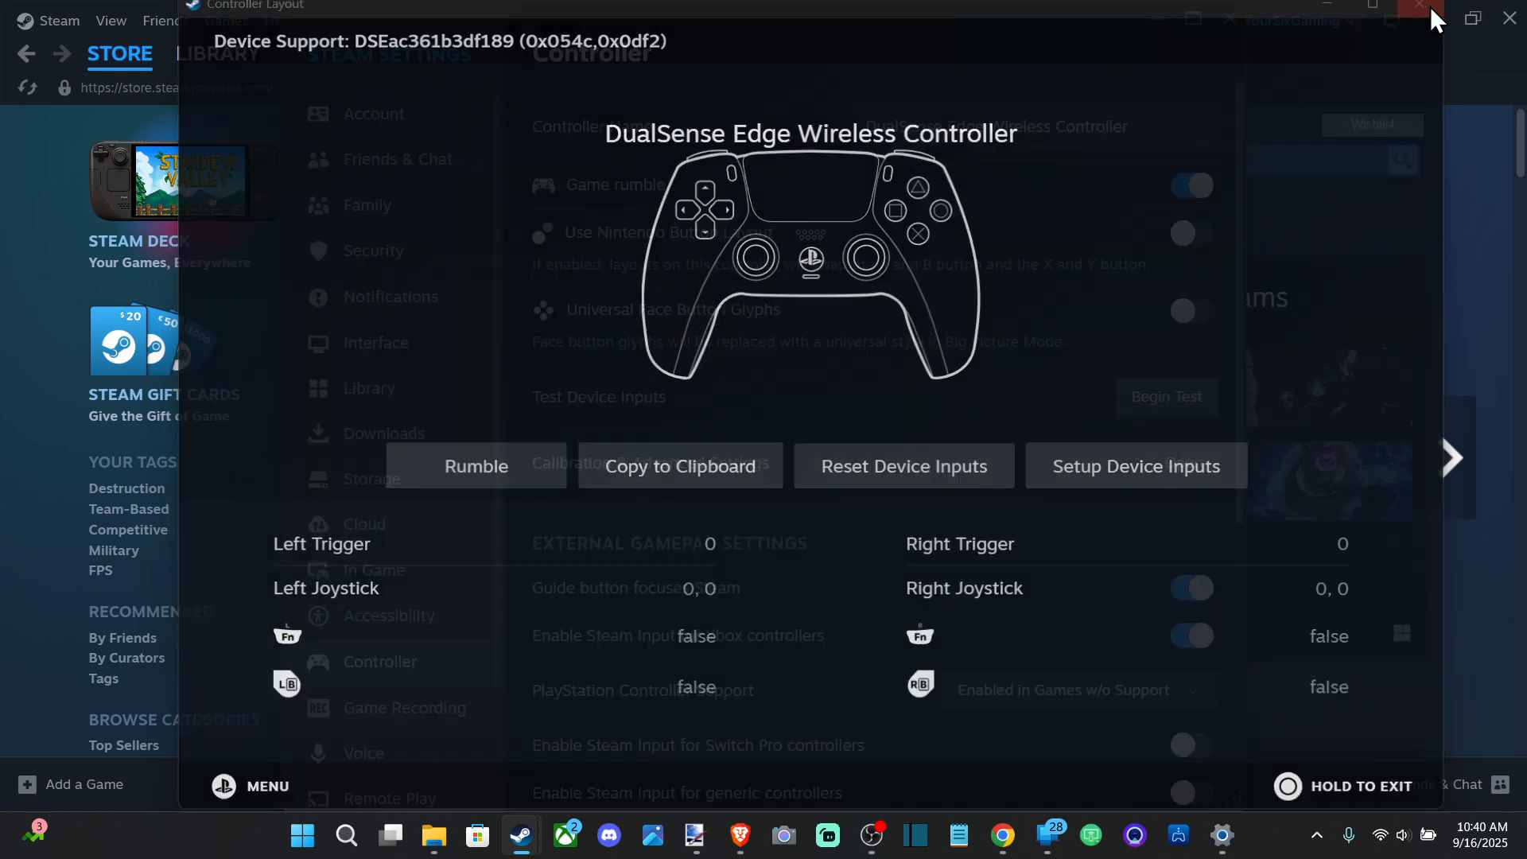
pyautogui.click(1418, 7)
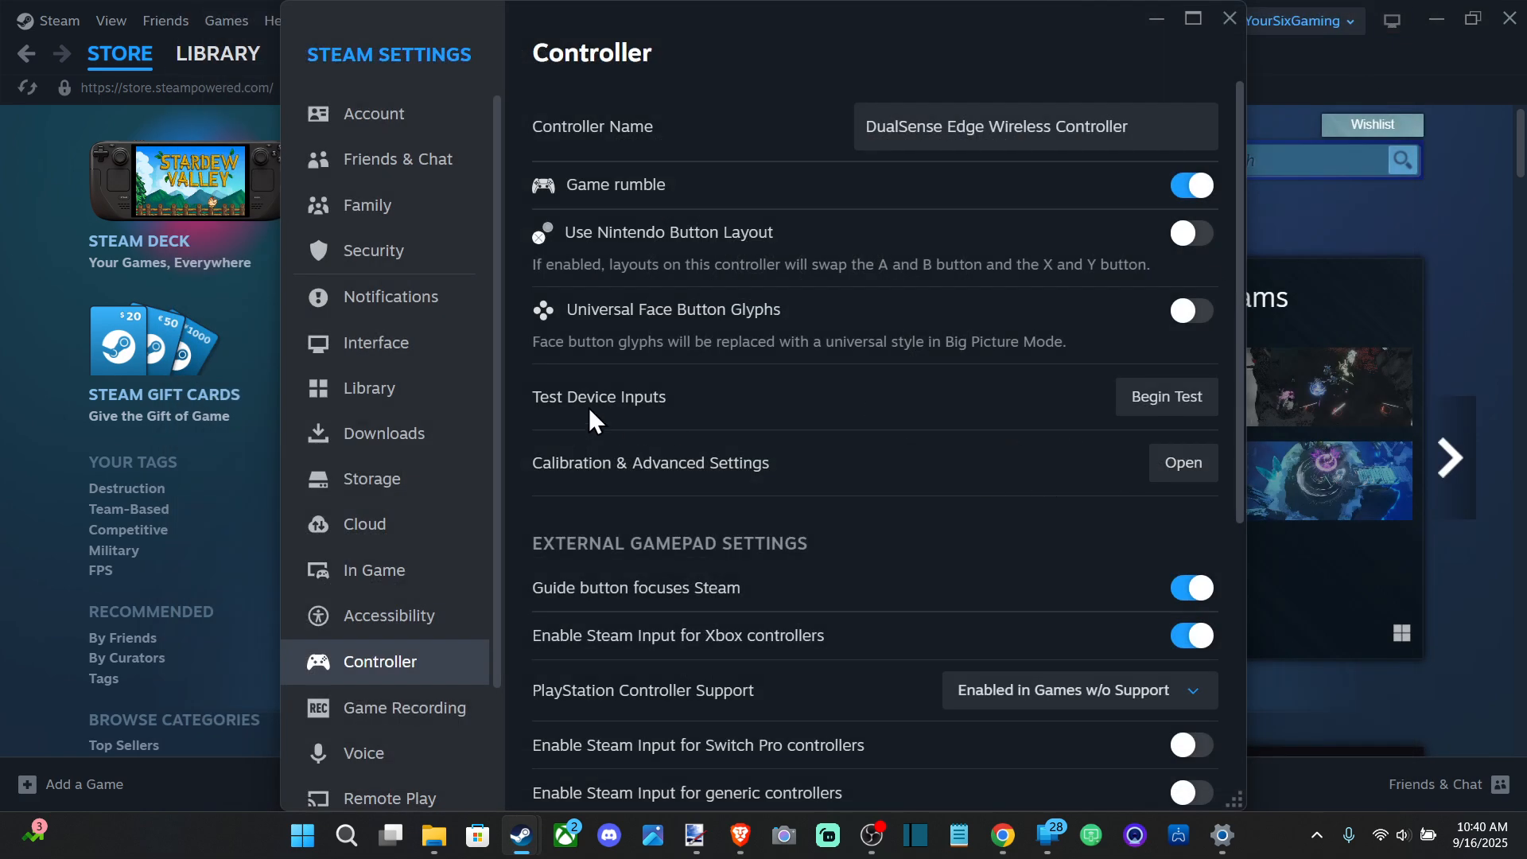
# - Dismiss the controller input test and return to the right joystick deadzone page in Calibration & Advanced Settings
pyautogui.click(1166, 396)
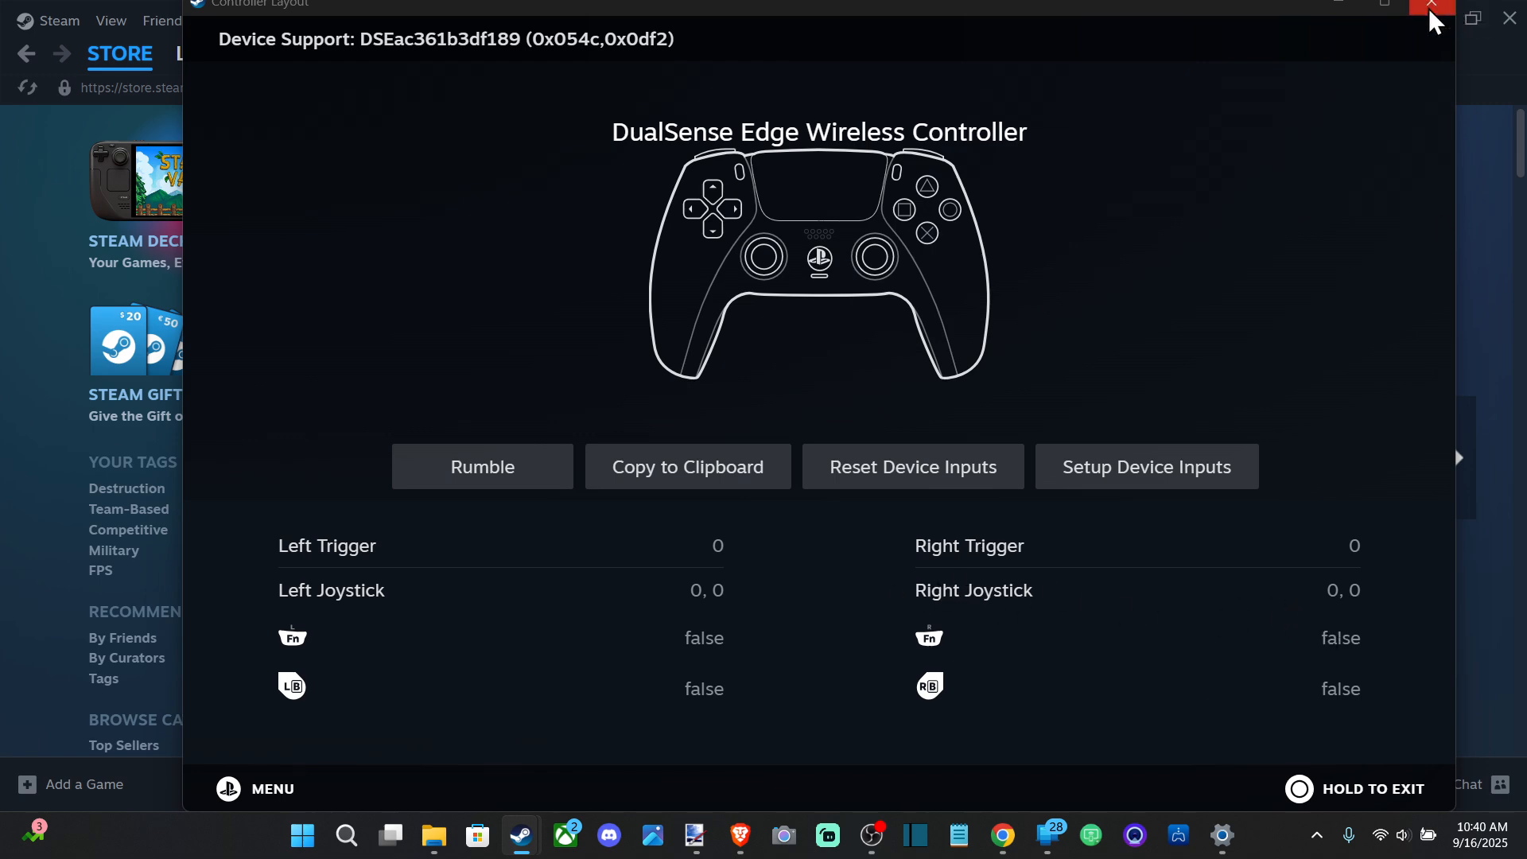
pyautogui.click(1432, 8)
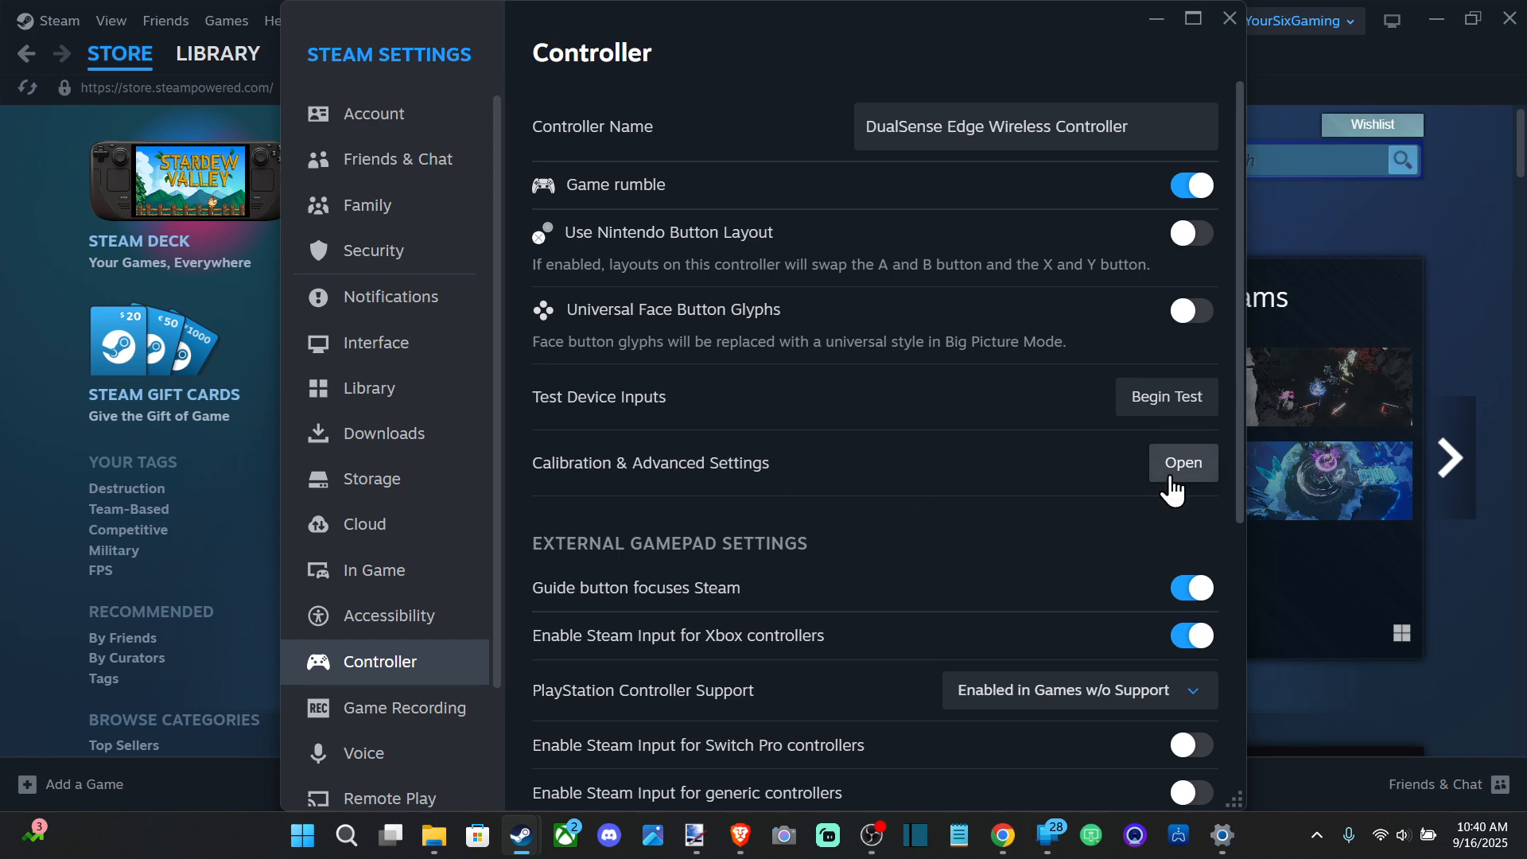
pyautogui.click(1181, 461)
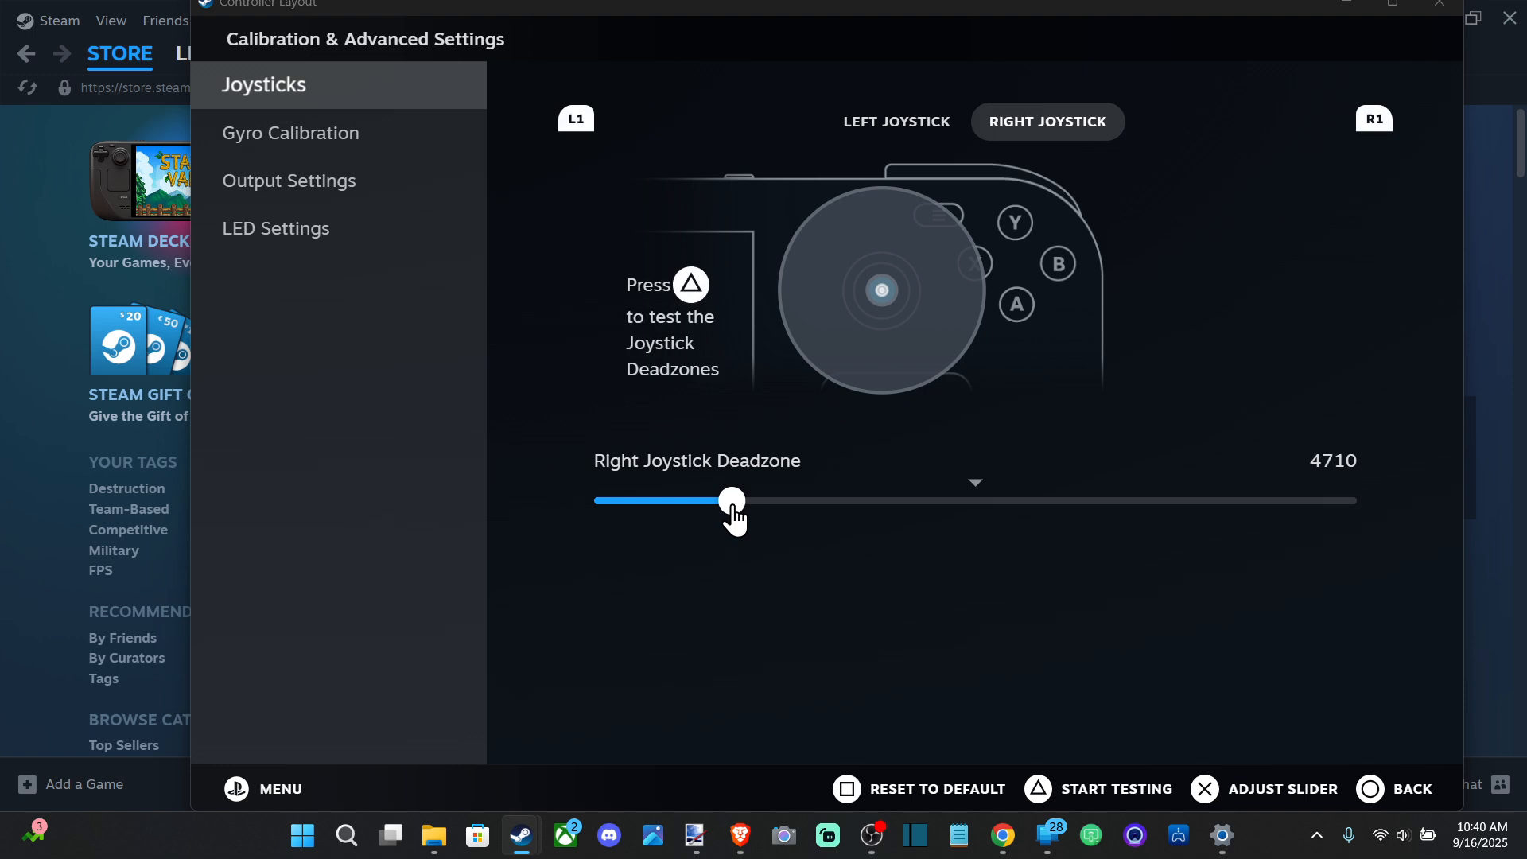
# - Browse Gyro Calibration and Output Settings, then land on LED Settings showing blue at about 241°, 95% saturation
pyautogui.click(296, 133)
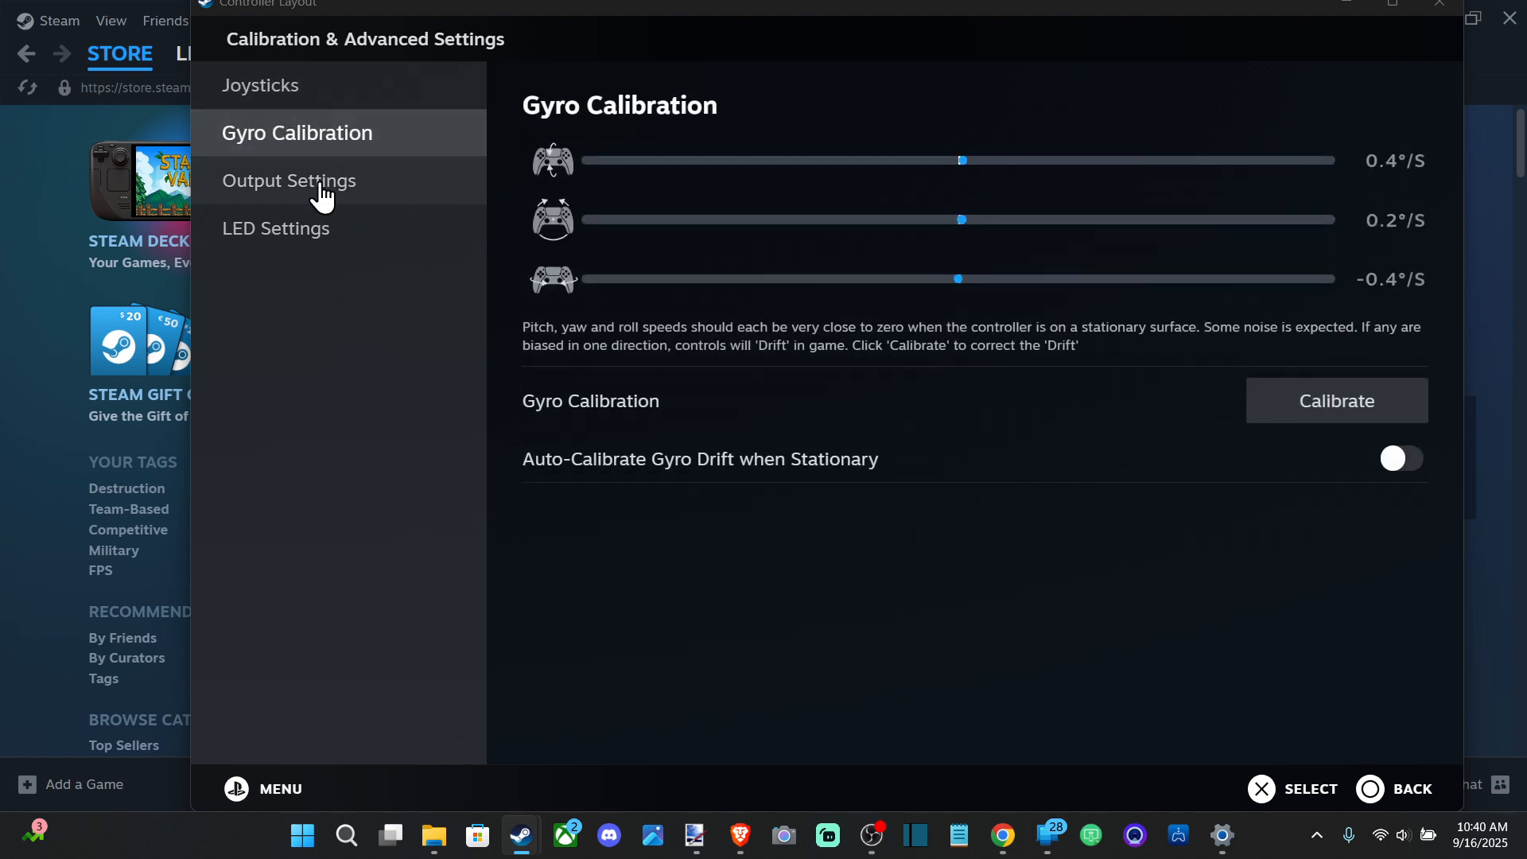
pyautogui.click(288, 181)
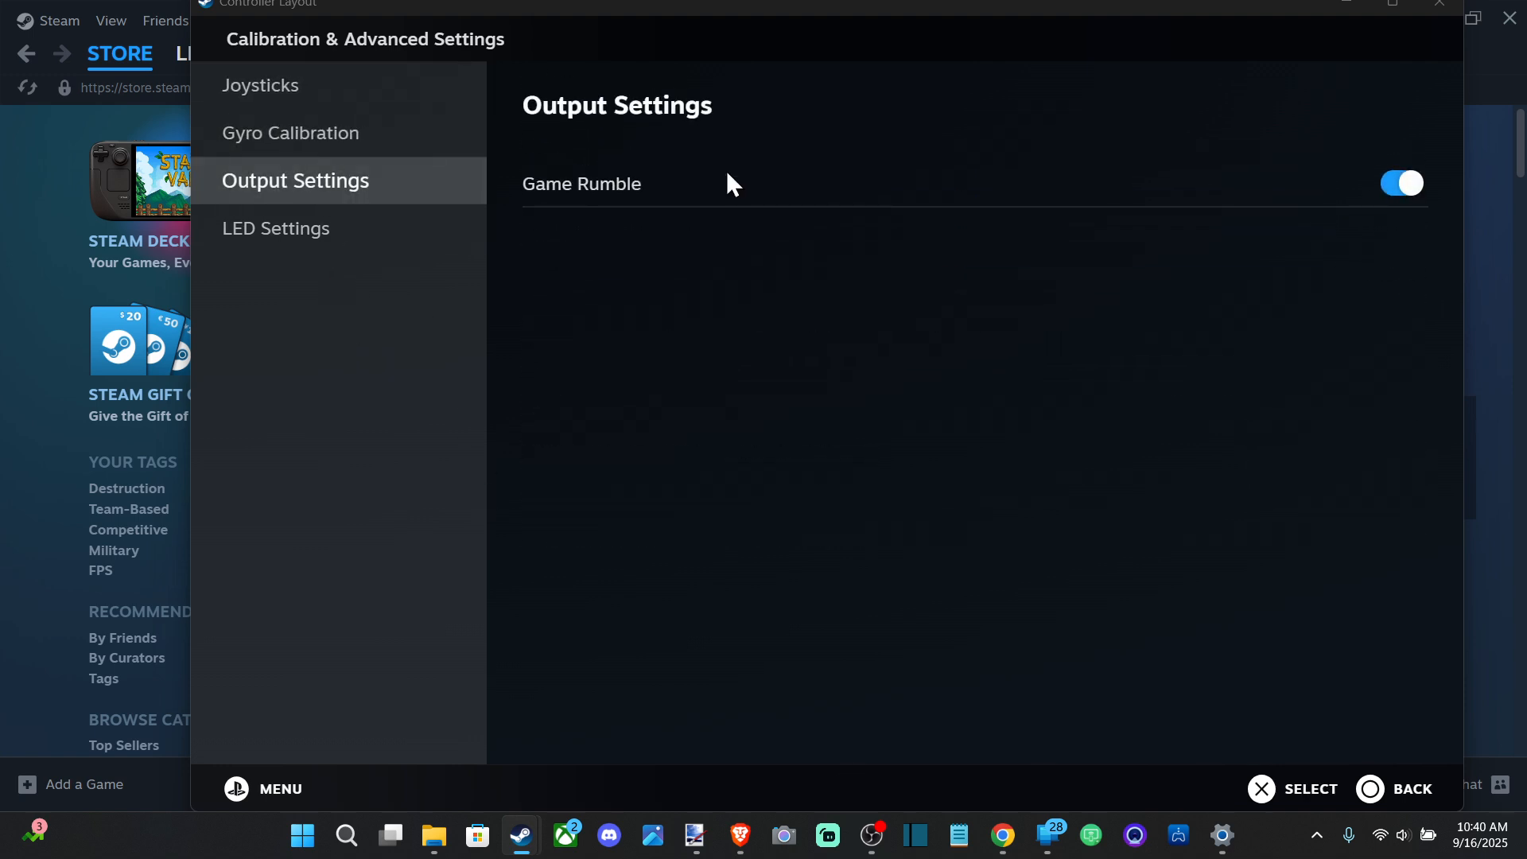
pyautogui.click(279, 229)
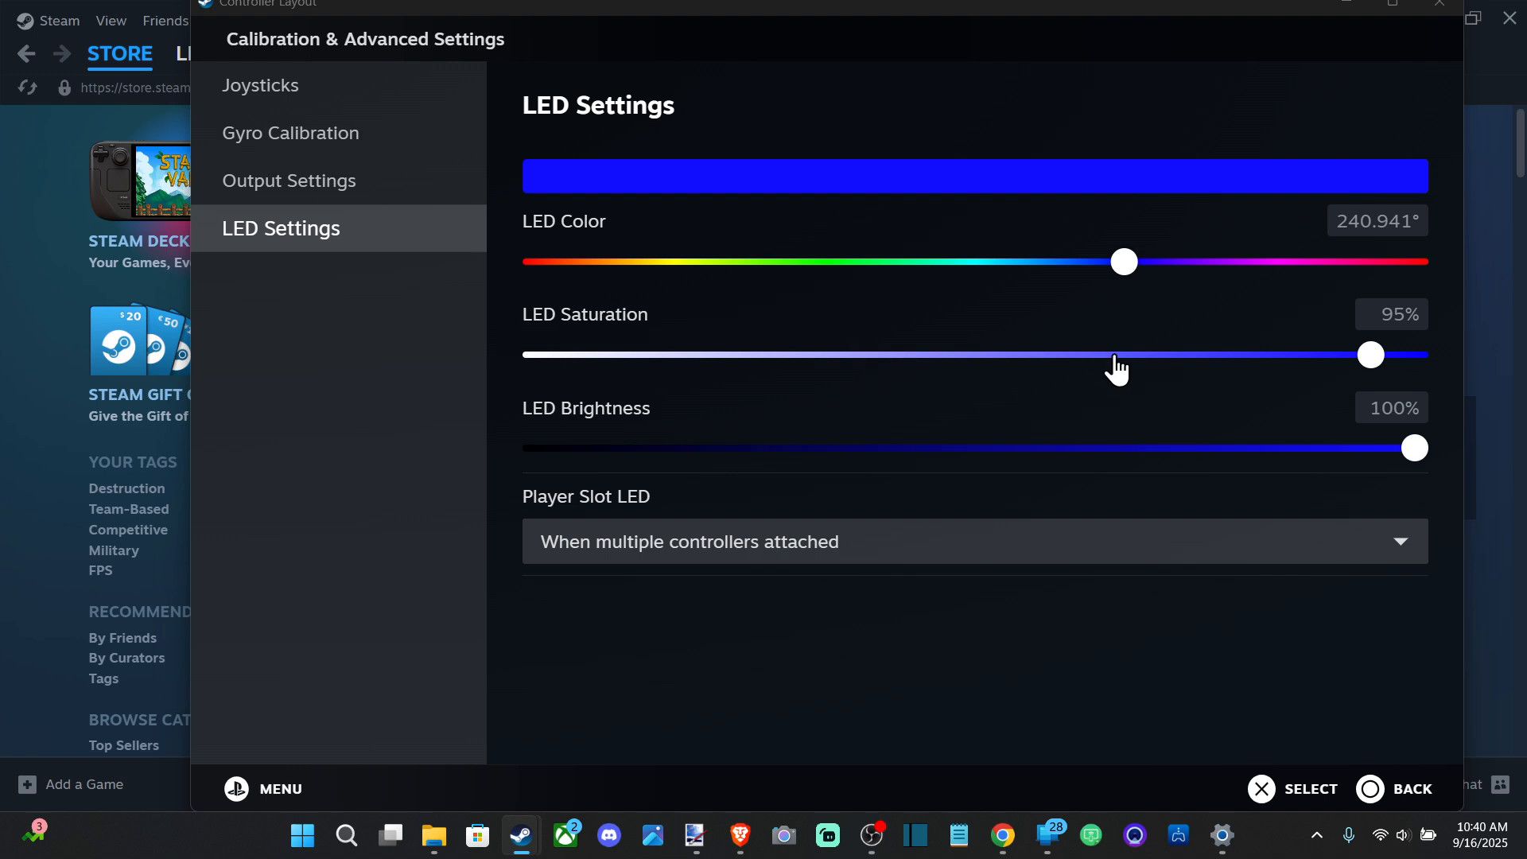
pyautogui.moveTo(888, 494)
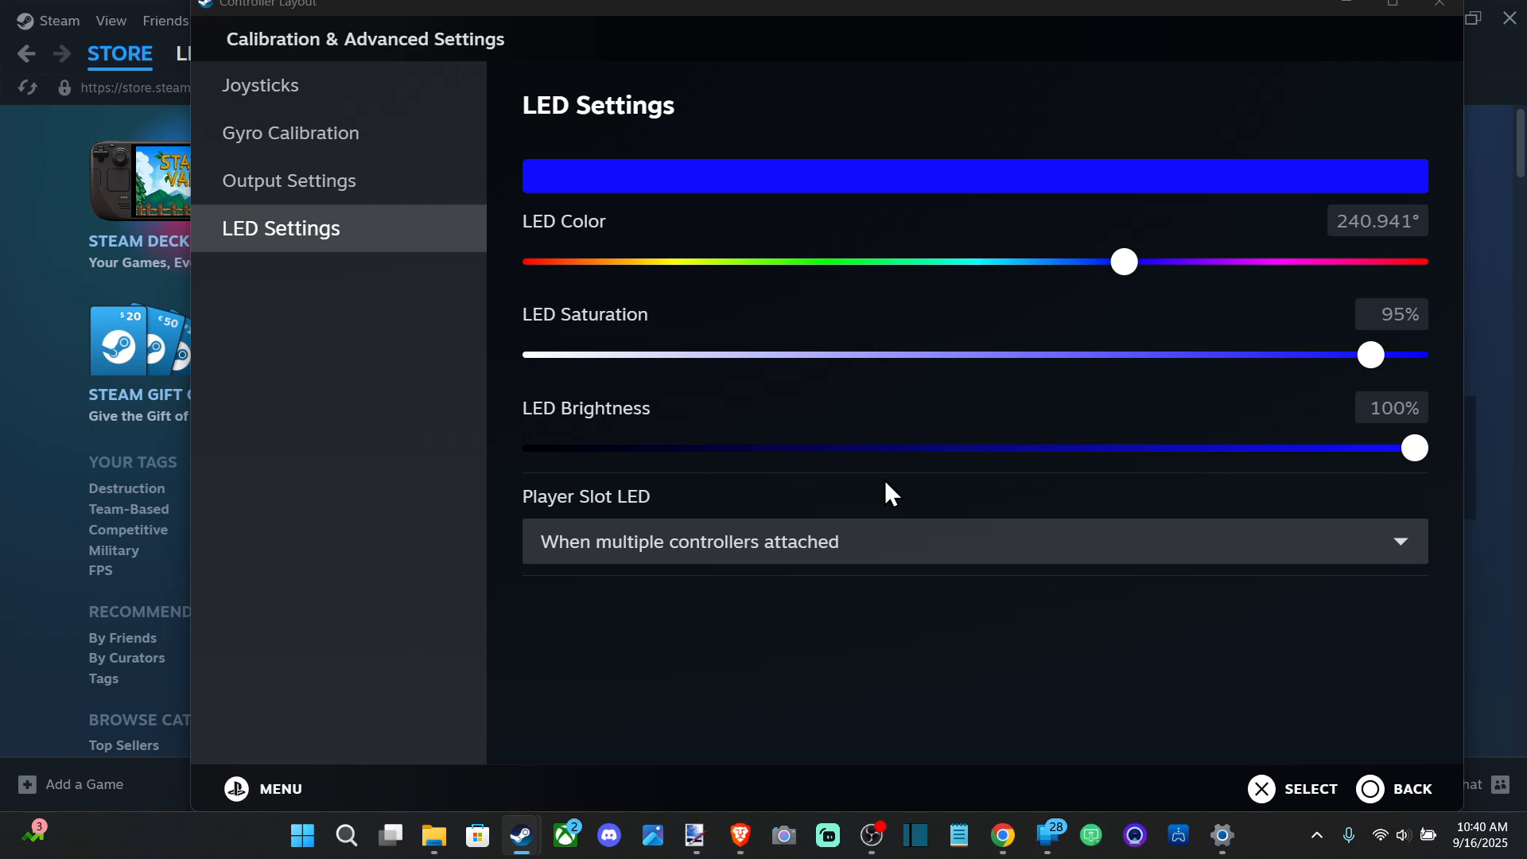
pyautogui.moveTo(417, 468)
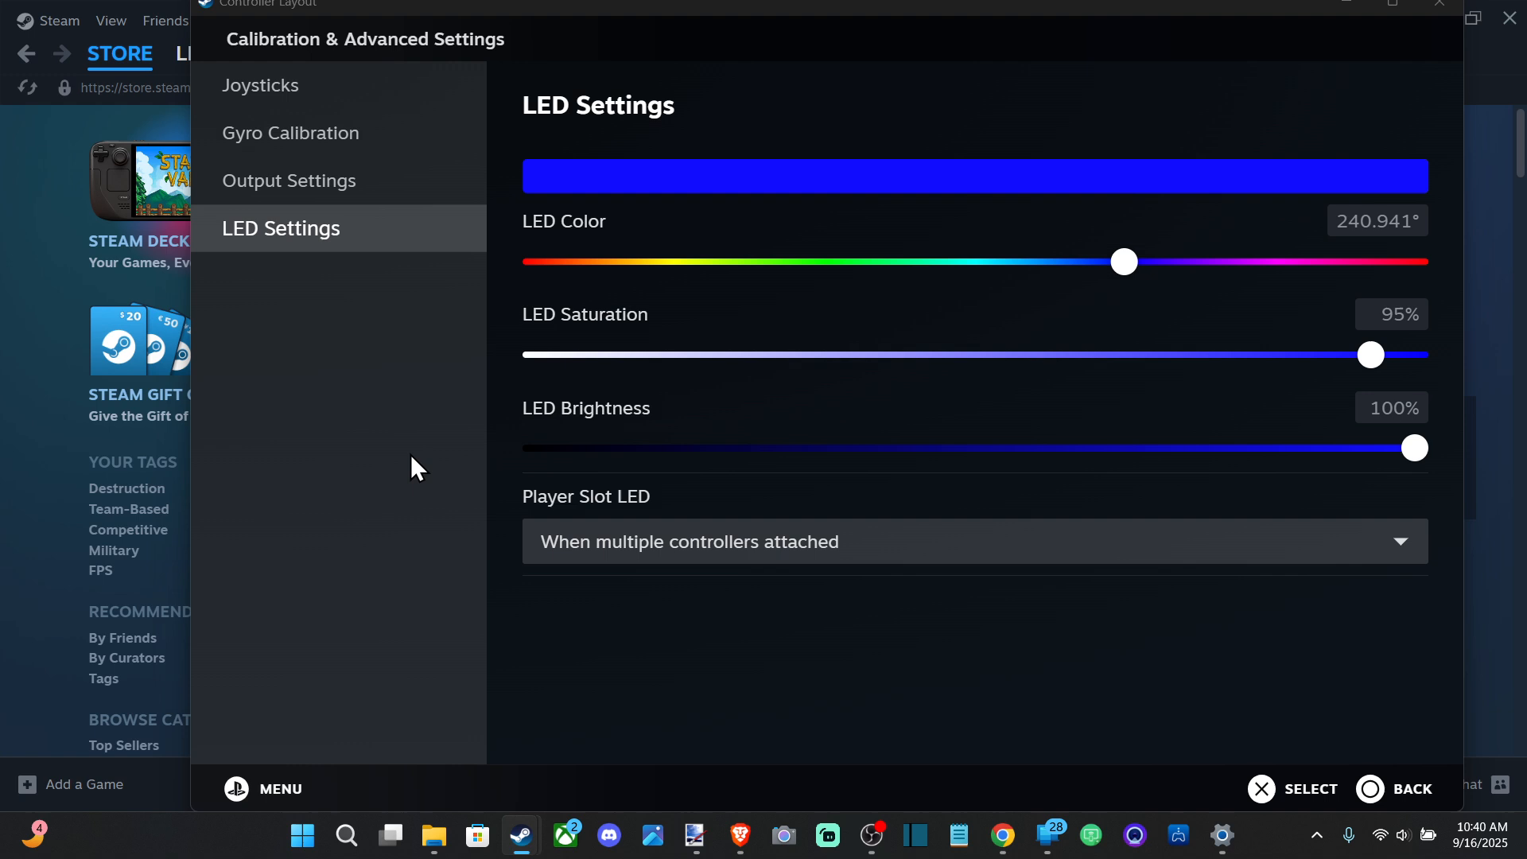